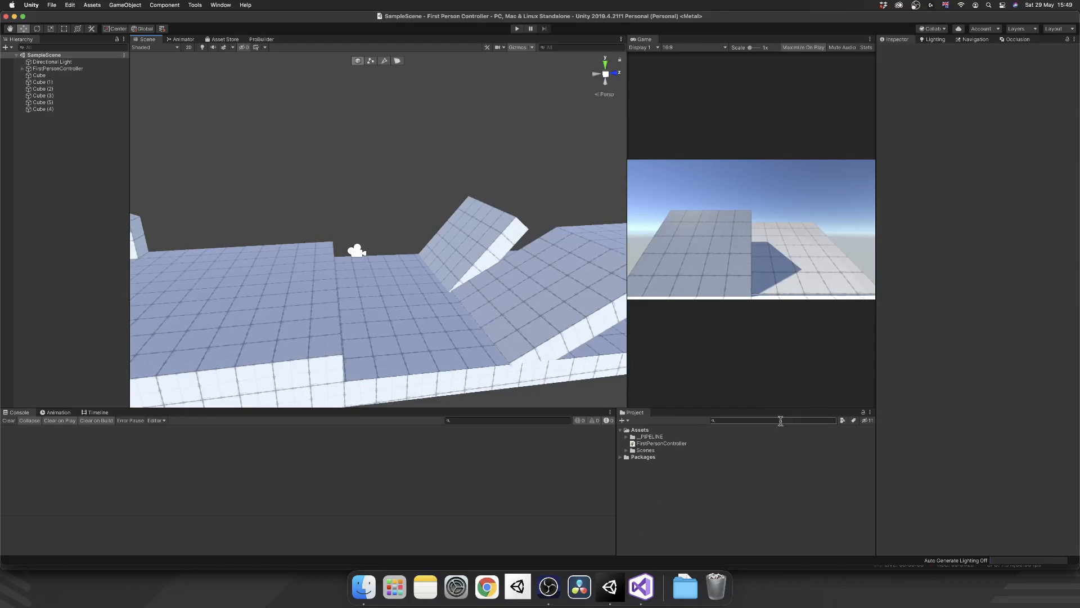
Step: Switch from Unity to FirstPersonController.cs in Visual Studio via the Dock
click(639, 587)
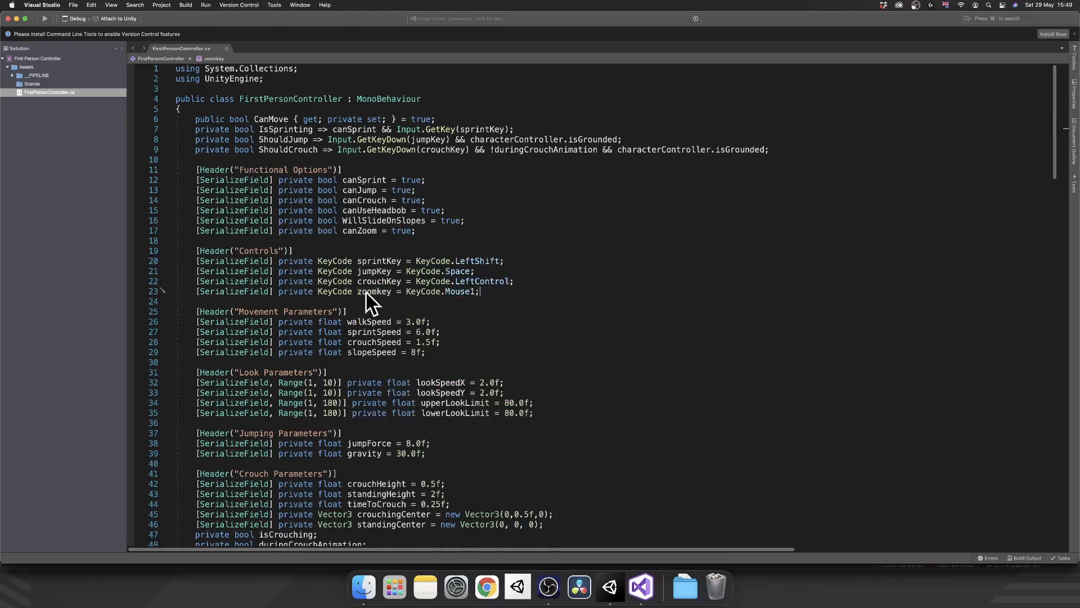
Step: Add a [Header("Zoom Parameters")] section with fields timeToZoom = 0.3f and zoomFOV = 30f
scroll(down, 3)
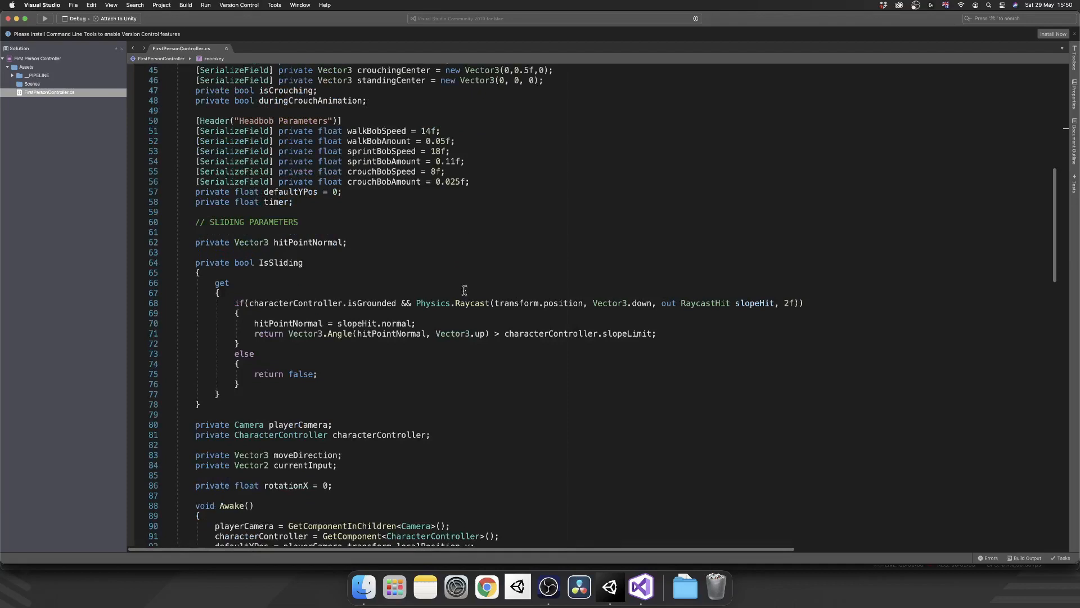
scroll(up, 3)
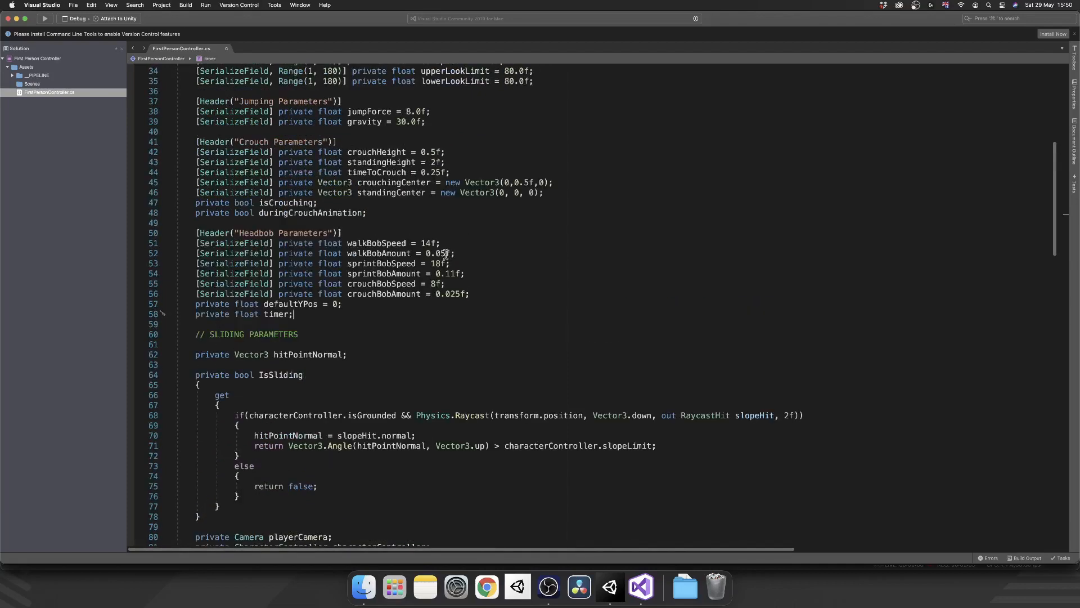
key(enter)
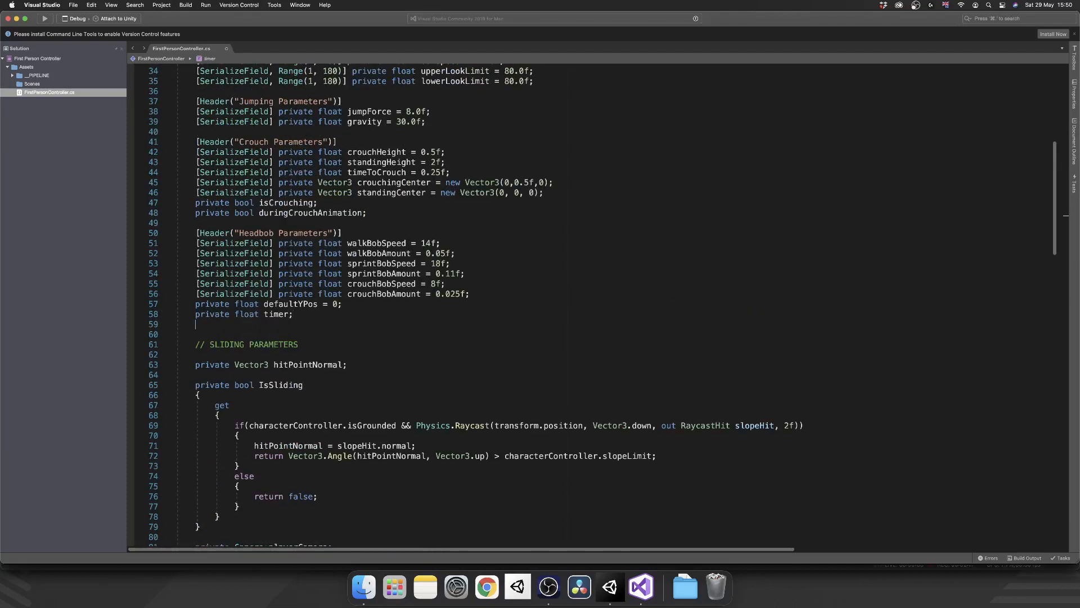
text([Header("Zoom Parameters)
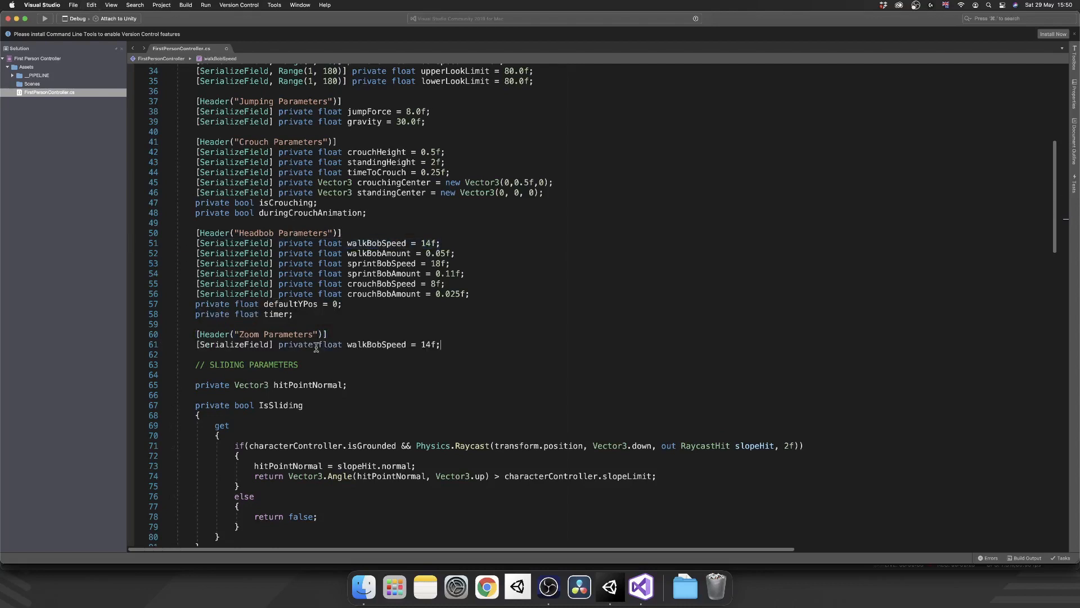
double_click(375, 345)
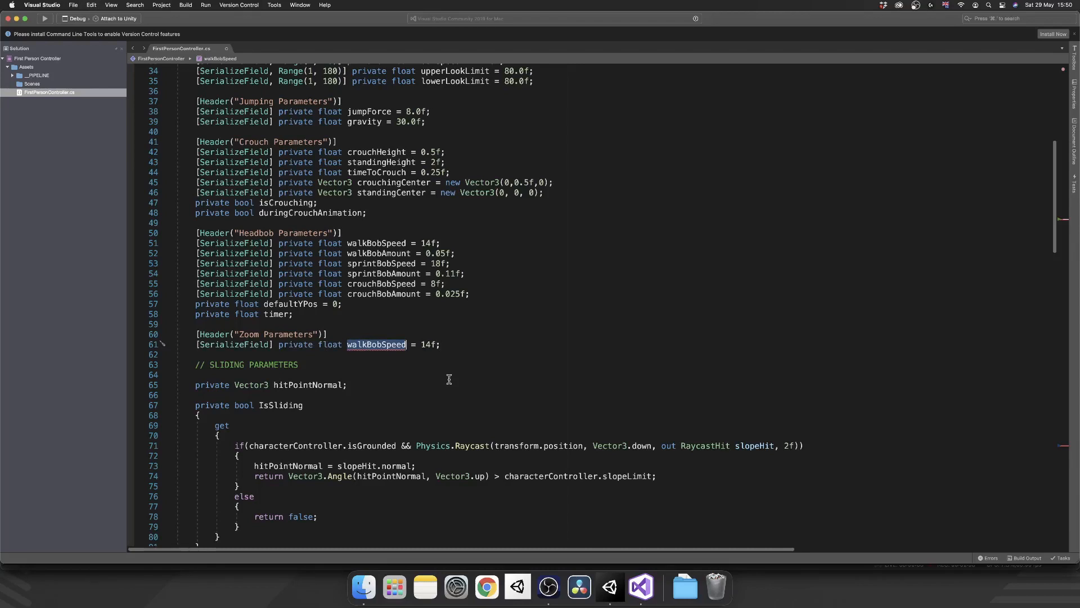
text(timeToZoom)
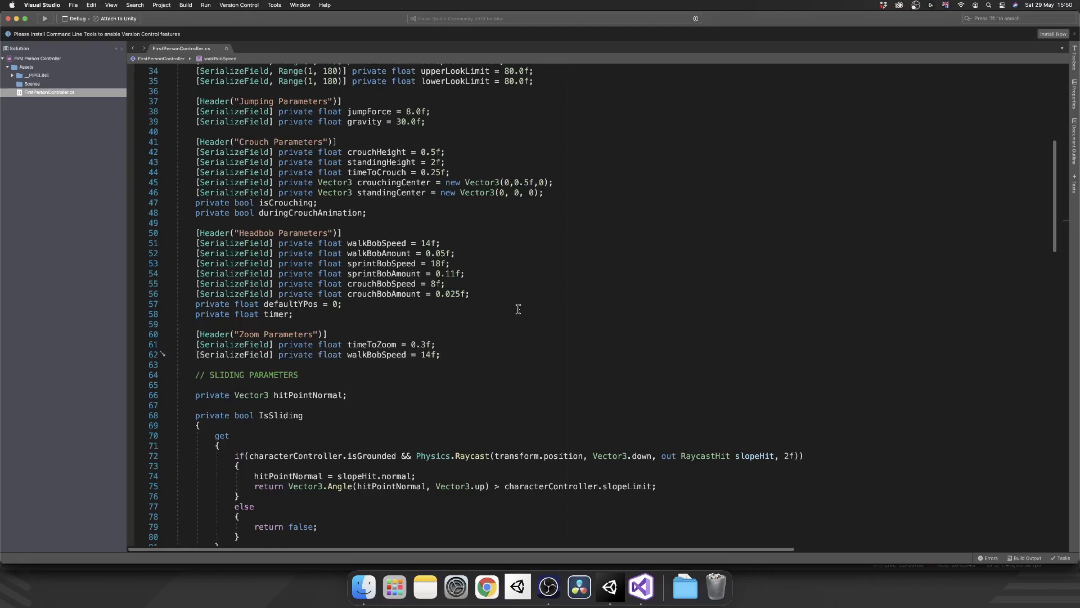
double_click(377, 354)
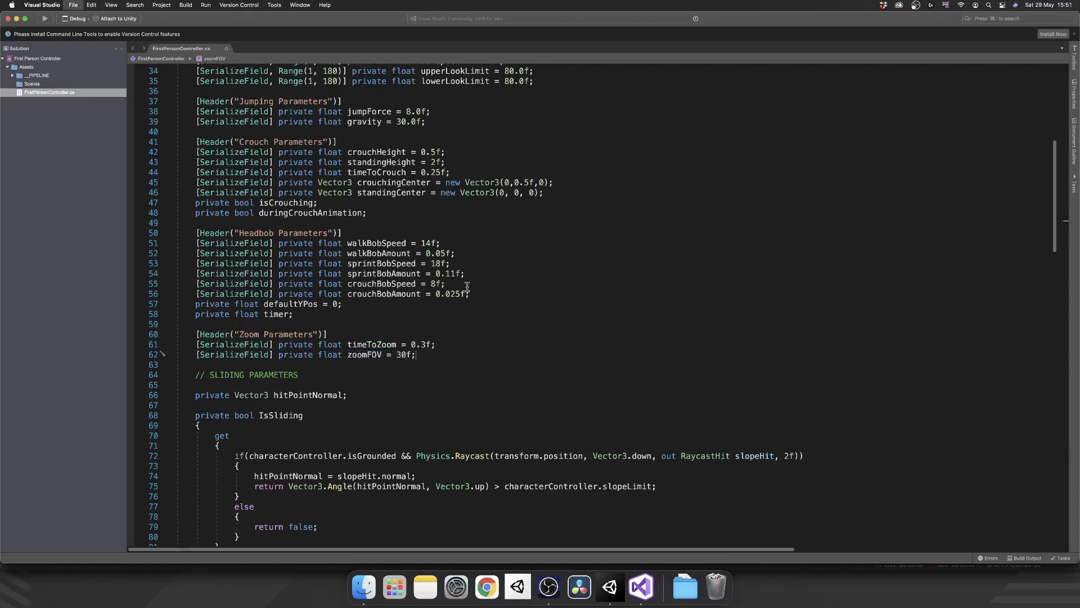
mouse_move(609, 587)
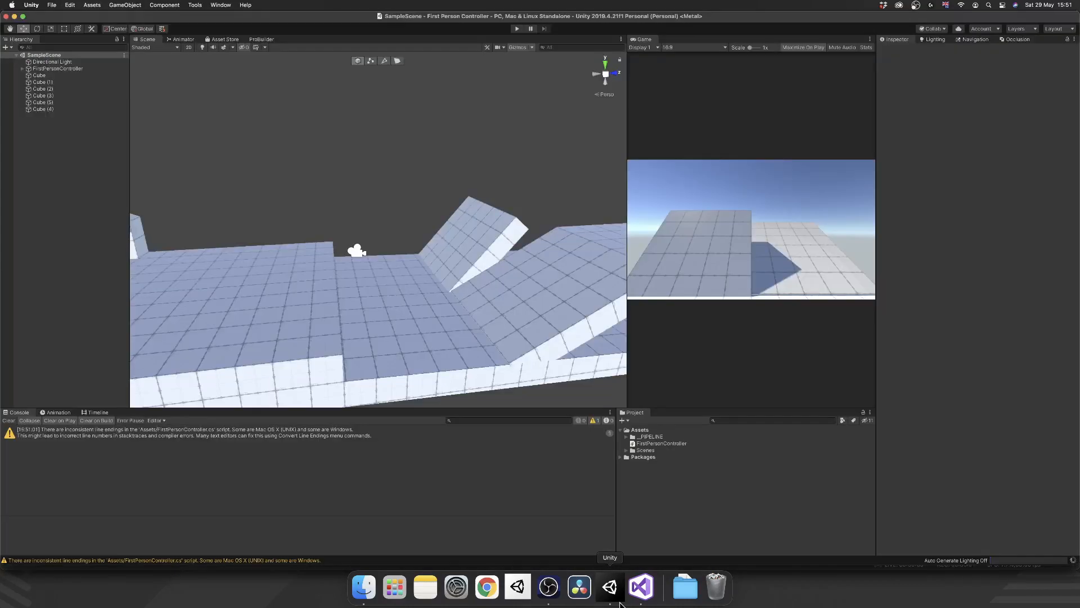
Step: Select Main Camera under FirstPersonController to confirm Field of View 60, then return to the script
click(58, 69)
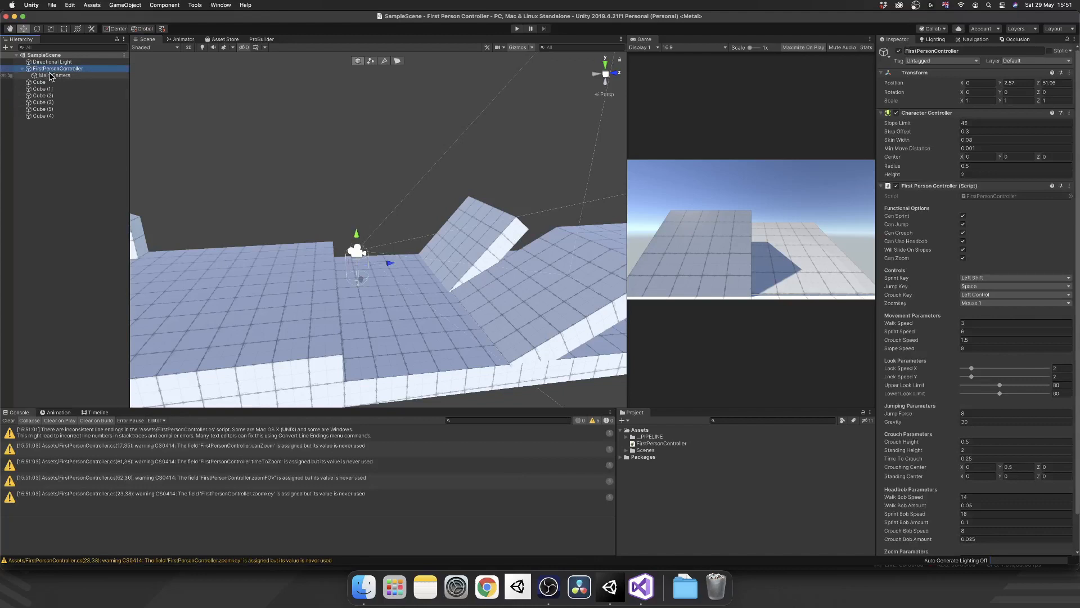
click(54, 74)
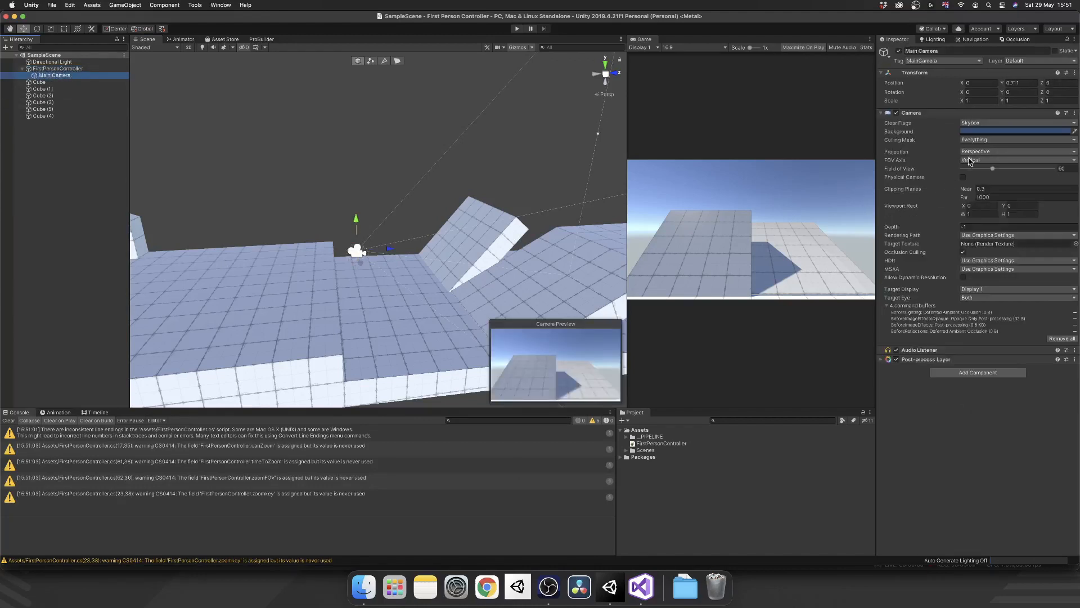
mouse_move(955, 221)
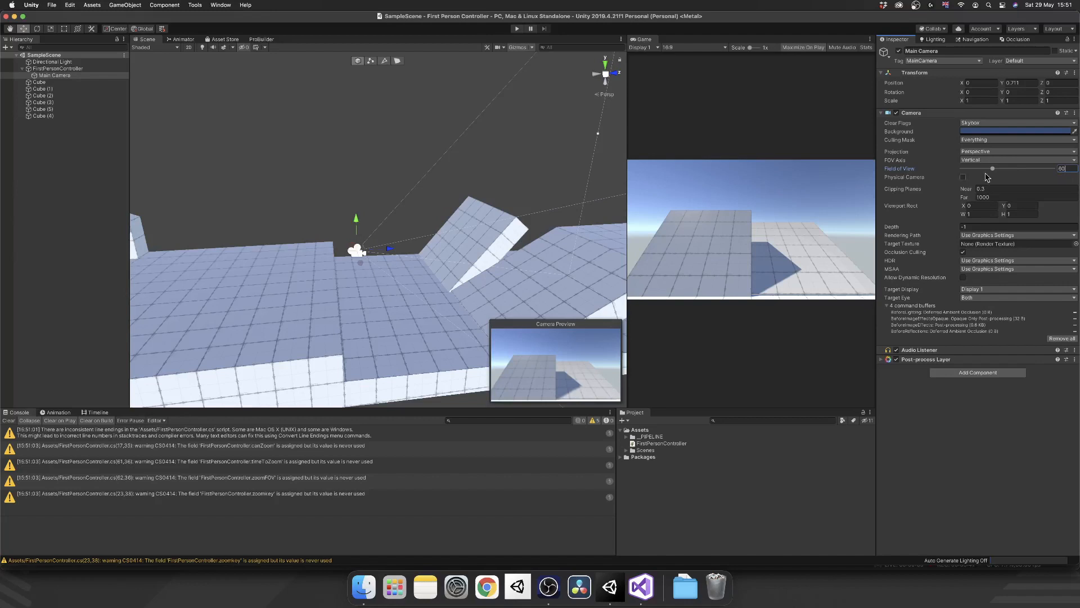
click(640, 587)
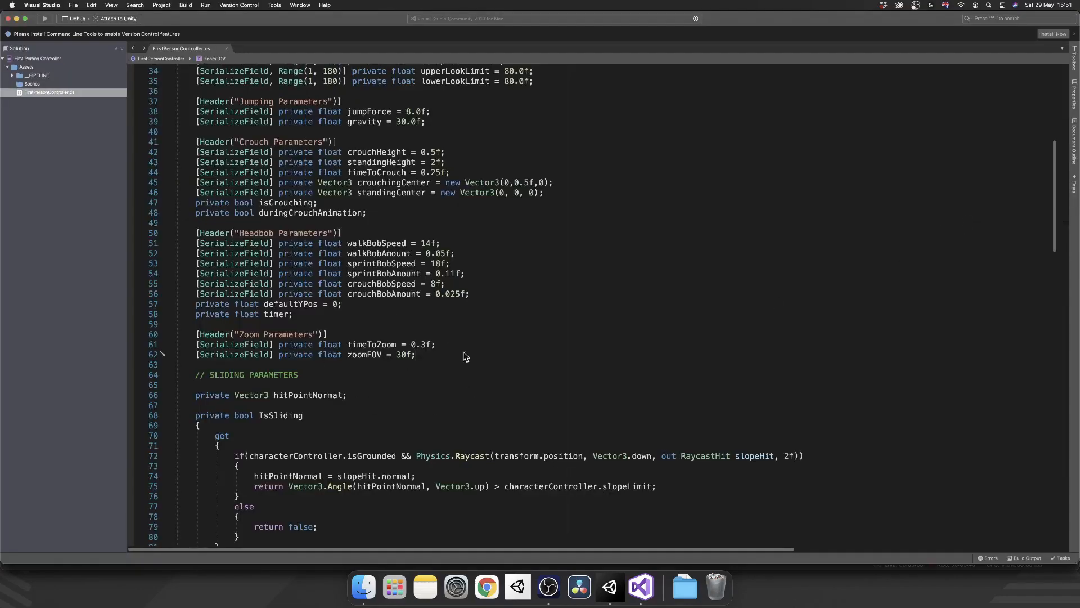
Step: Declare private float defaultFOV and private Coroutine zoomRoutine below the zoom parameters
text(private float defaultFOV;)
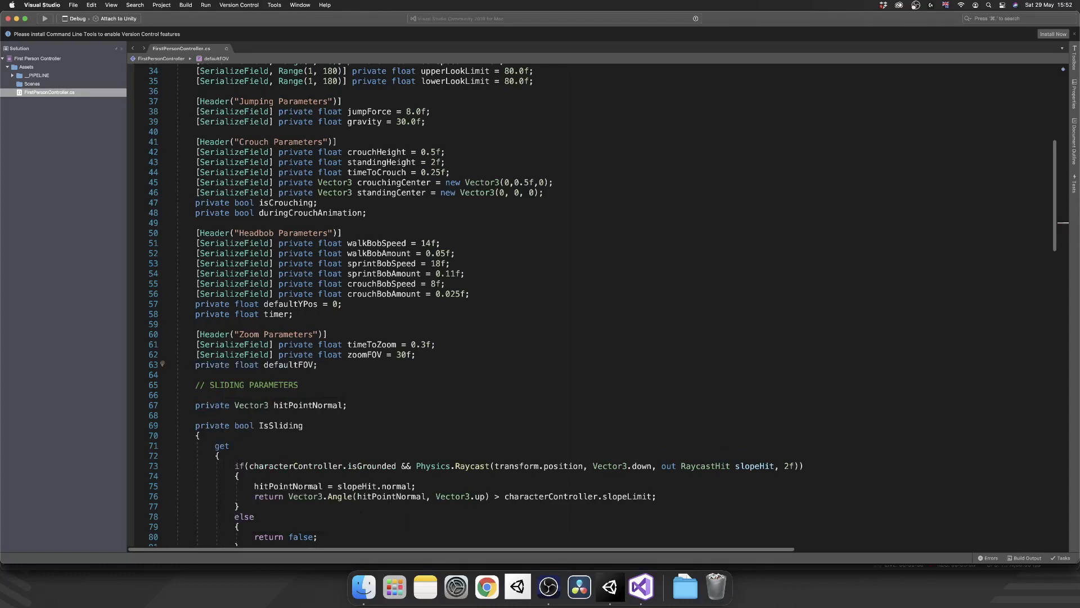
text(private Coroutine)
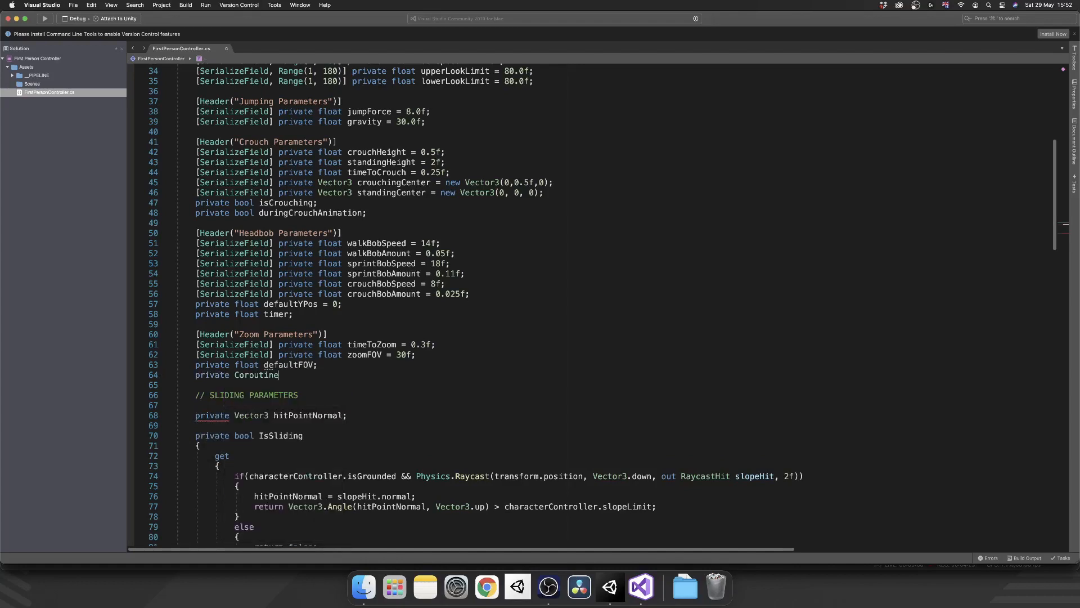
double_click(255, 375)
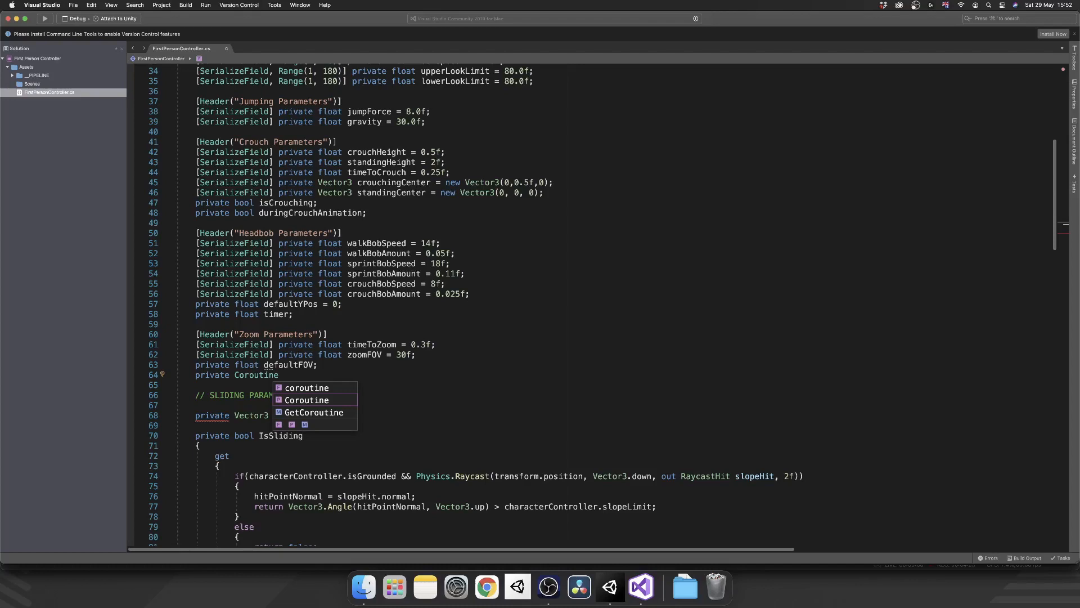
text(zoomRout)
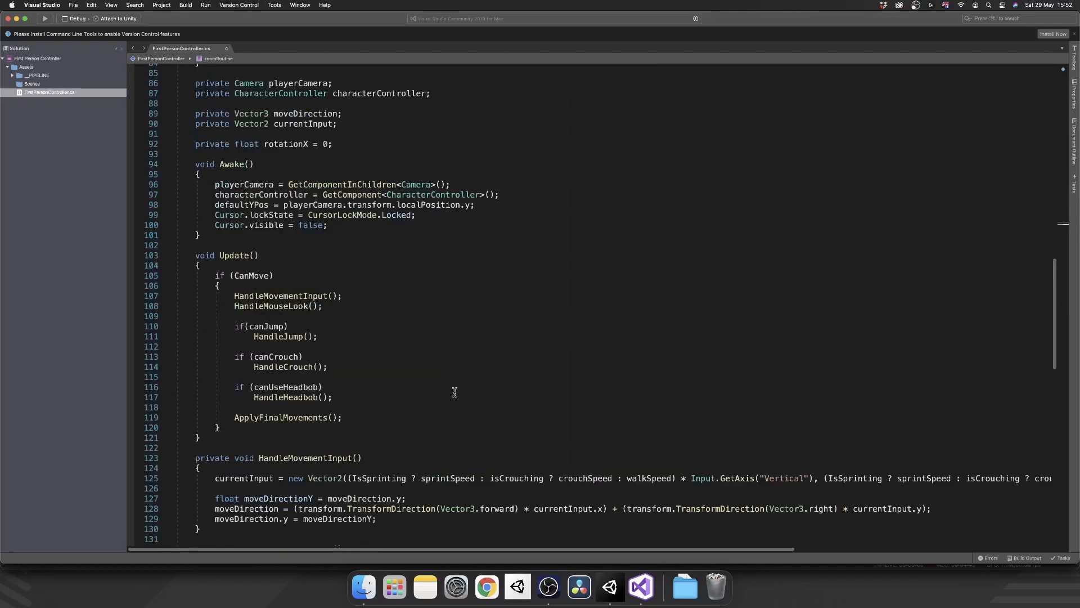
Step: Add an if(canZoom) check in Update leading to an empty HandleZoom method
scroll(up, 3)
text(if()
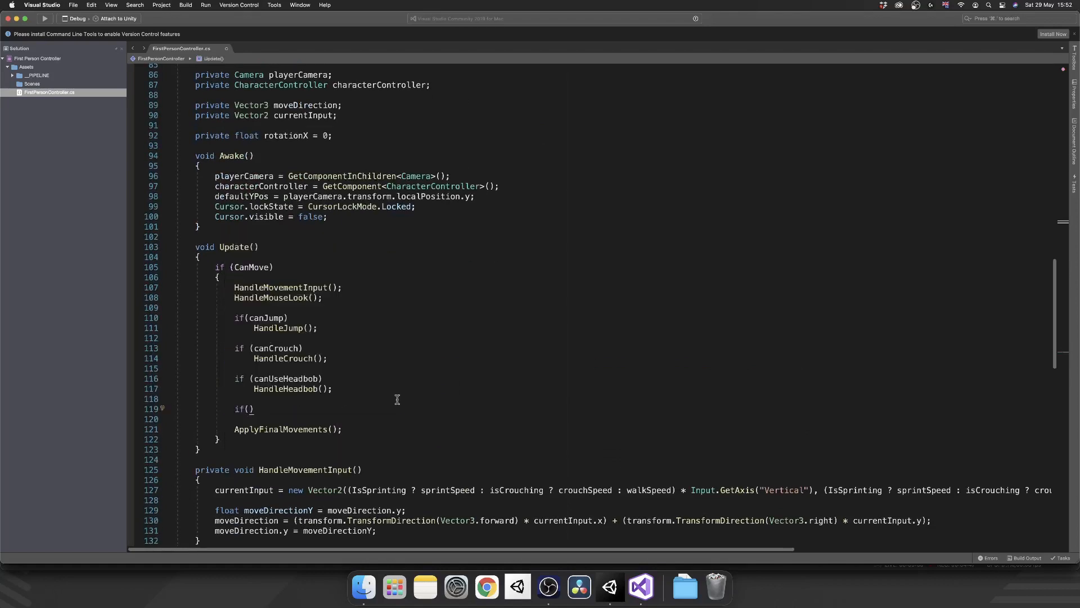
text(canZ)
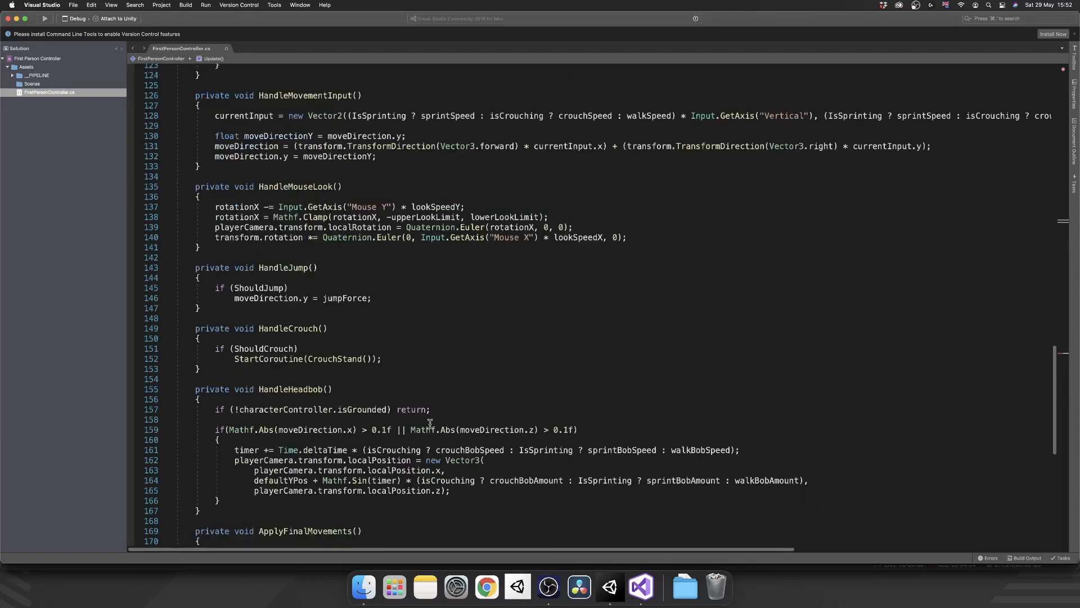
scroll(down, 3)
text(private void HandleZoom())
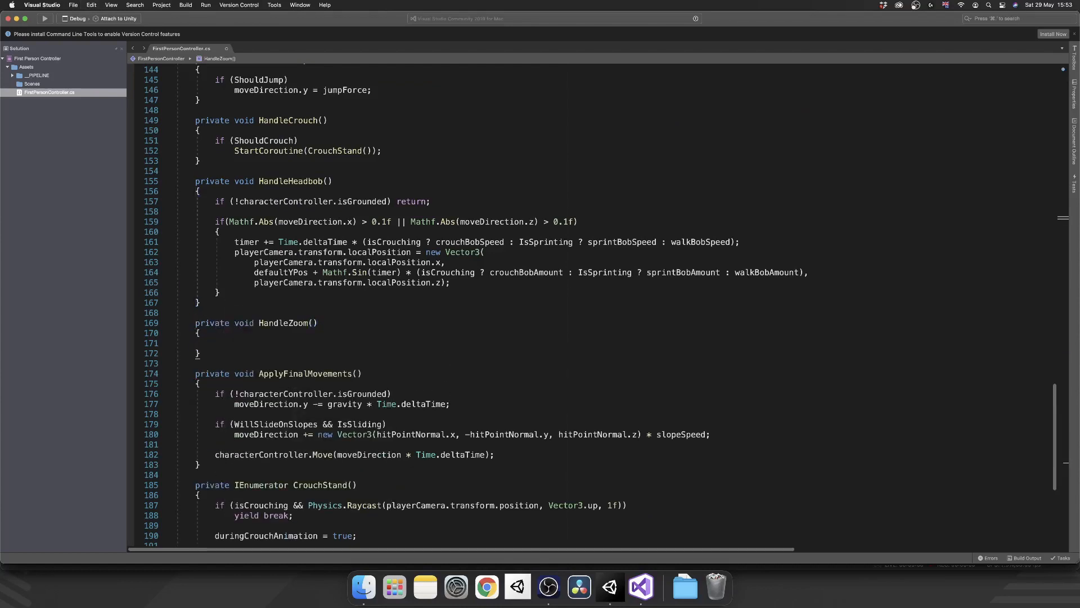
Step: Stub private IEnumerator ToggleZoom(bool isEnter) with an empty body at the end of the file
scroll(down, 3)
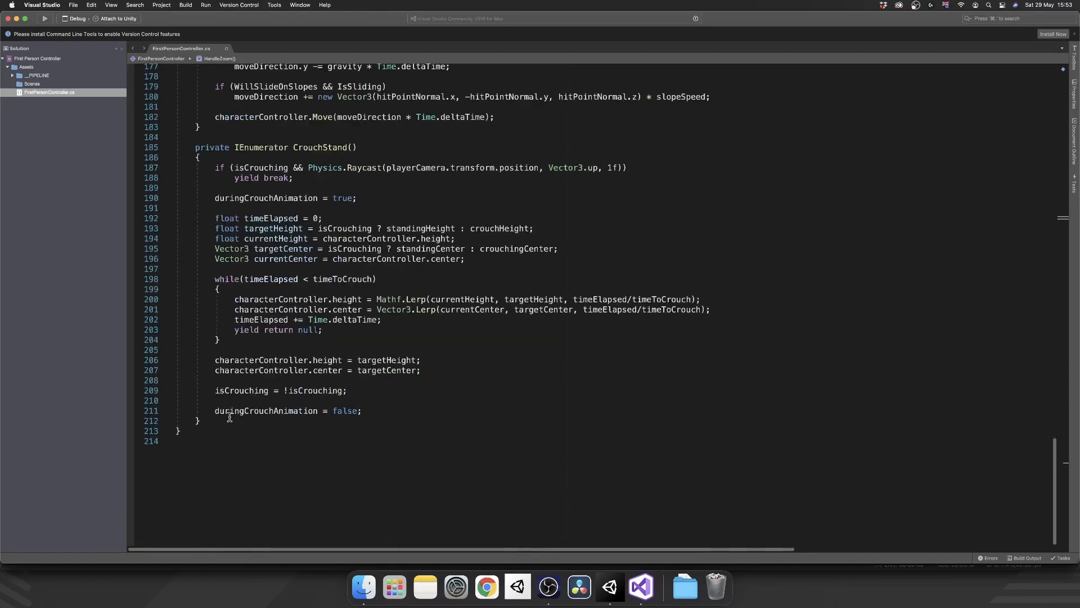
text(priva)
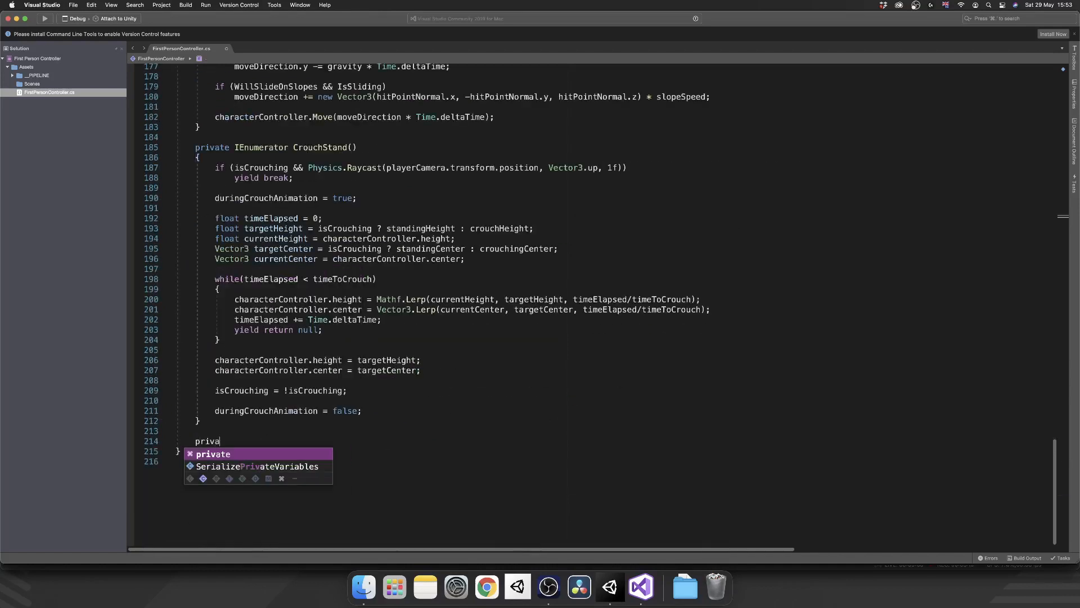
text(IEnumerator)
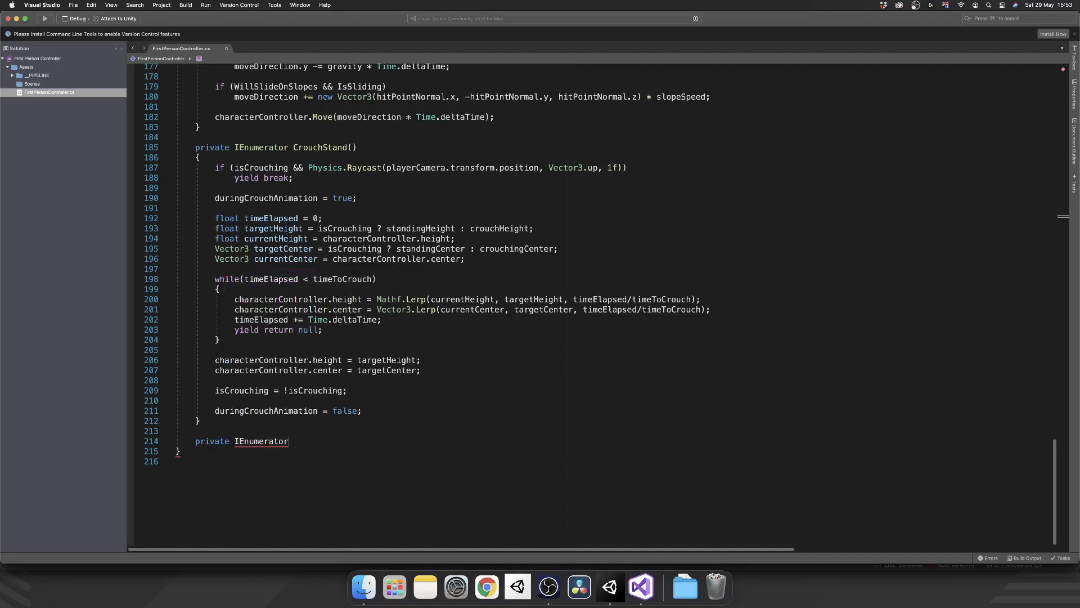
text(ToggleZoom())
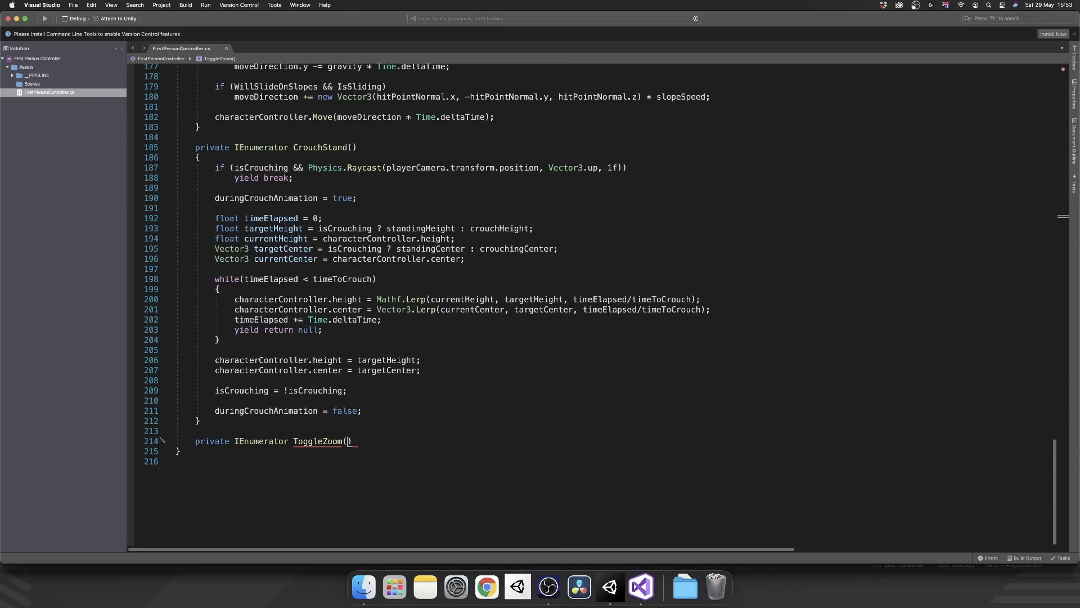
text(bool)
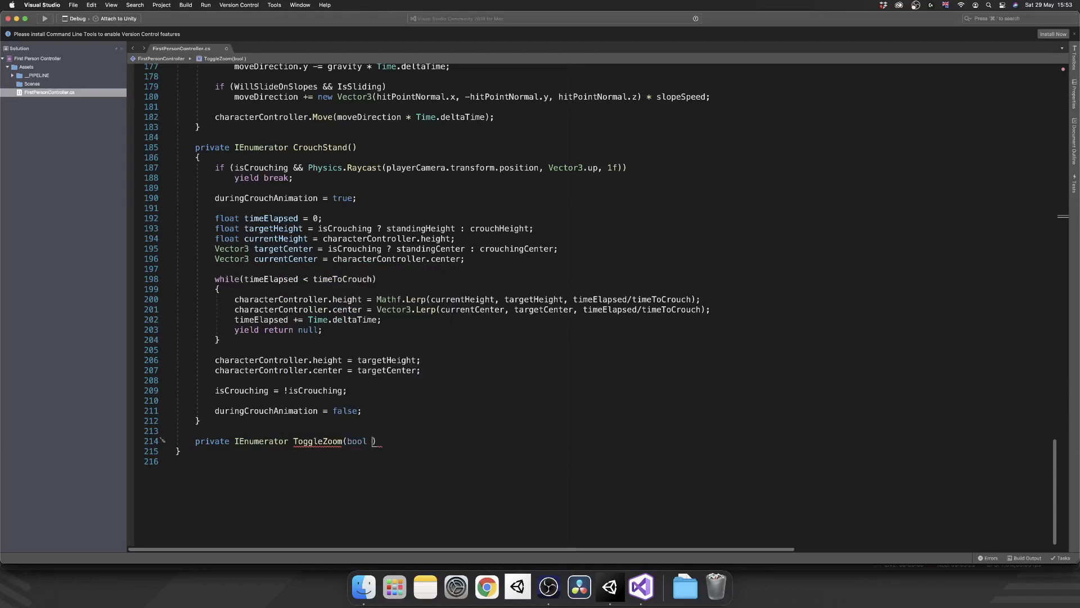
text(isEnter)
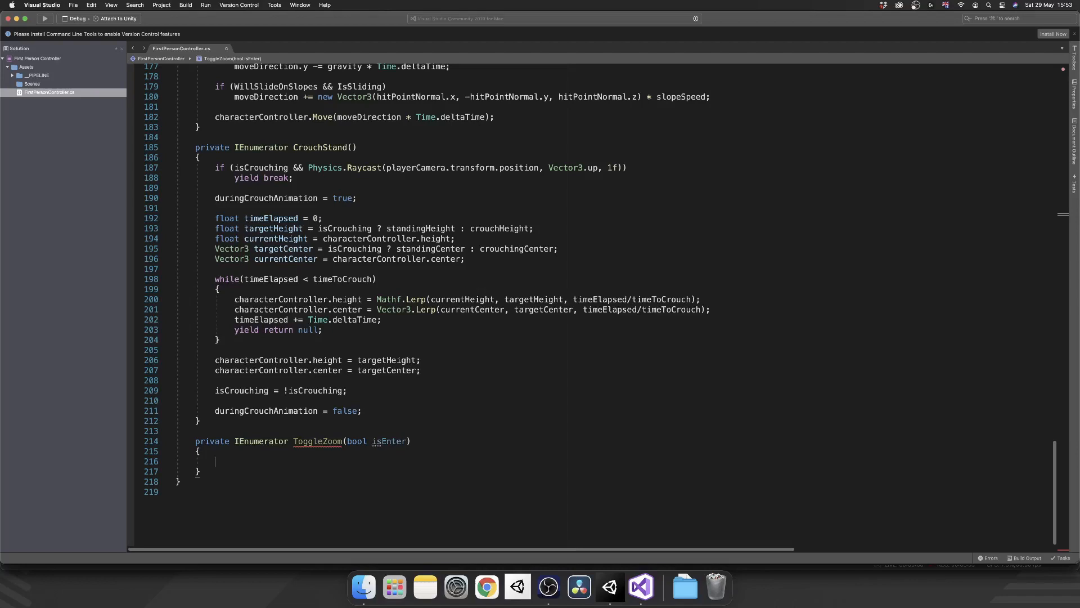
scroll(up, 3)
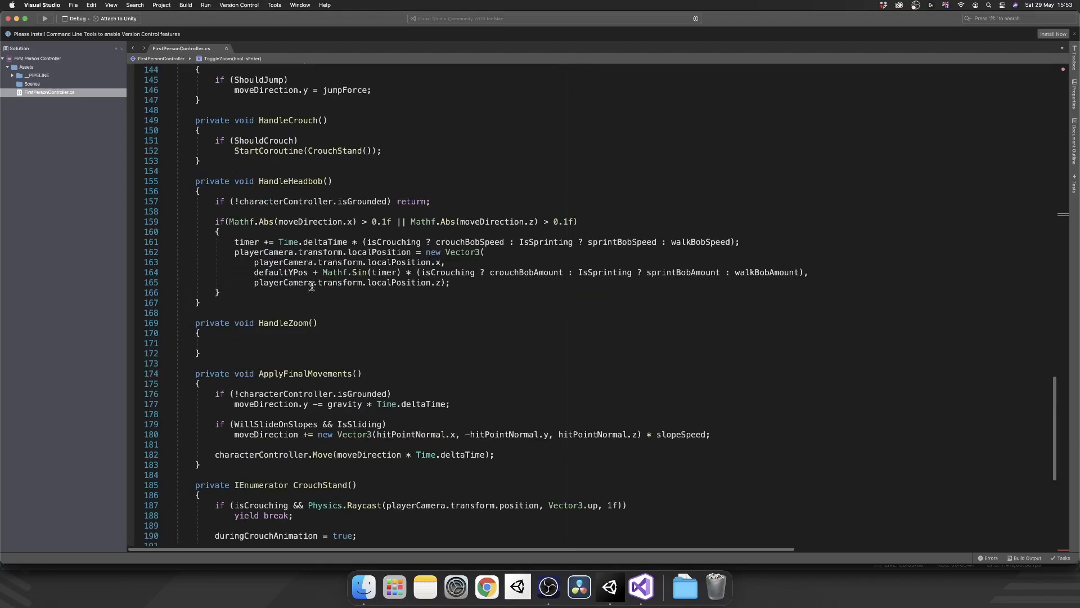
Step: In HandleZoom's GetKeyDown(zoomKey) block, stop a non-null zoomRoutine and reset it to null
click(216, 342)
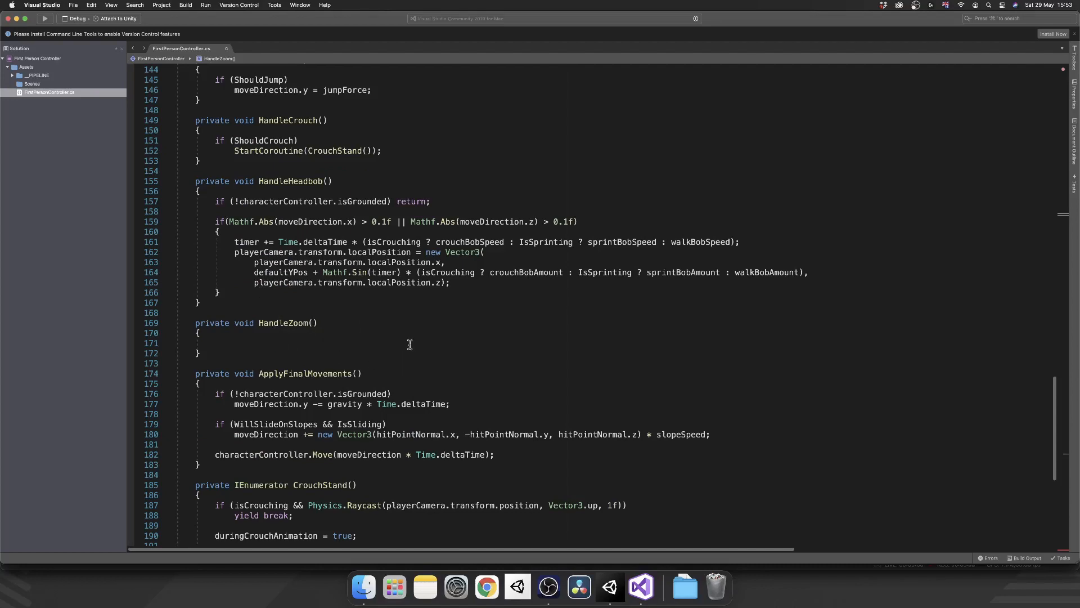
text(if(In))
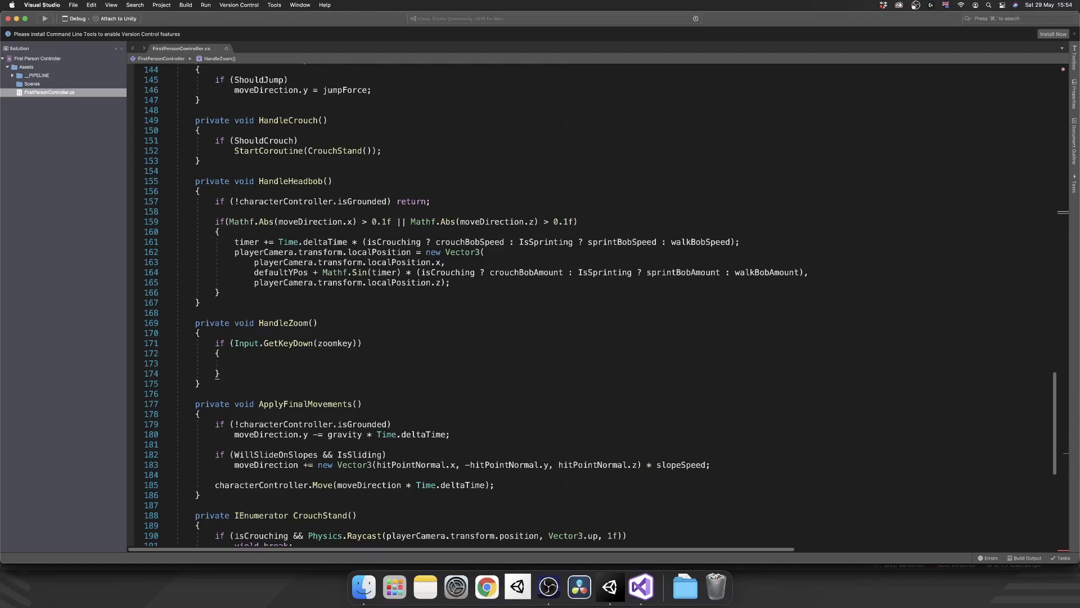
text(if(zoomRoutine)
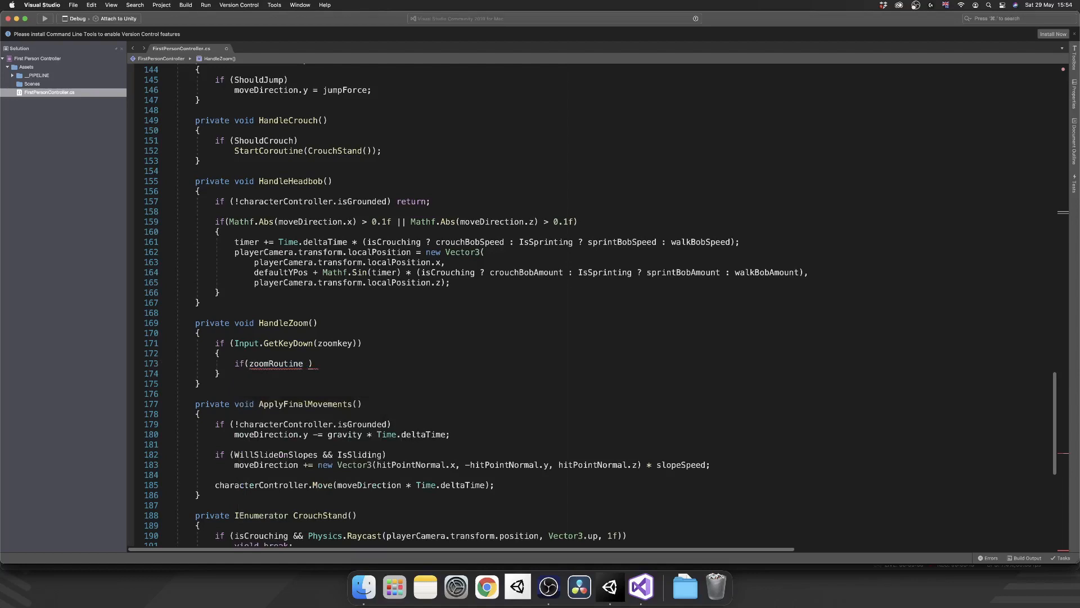
text(!= null) { })
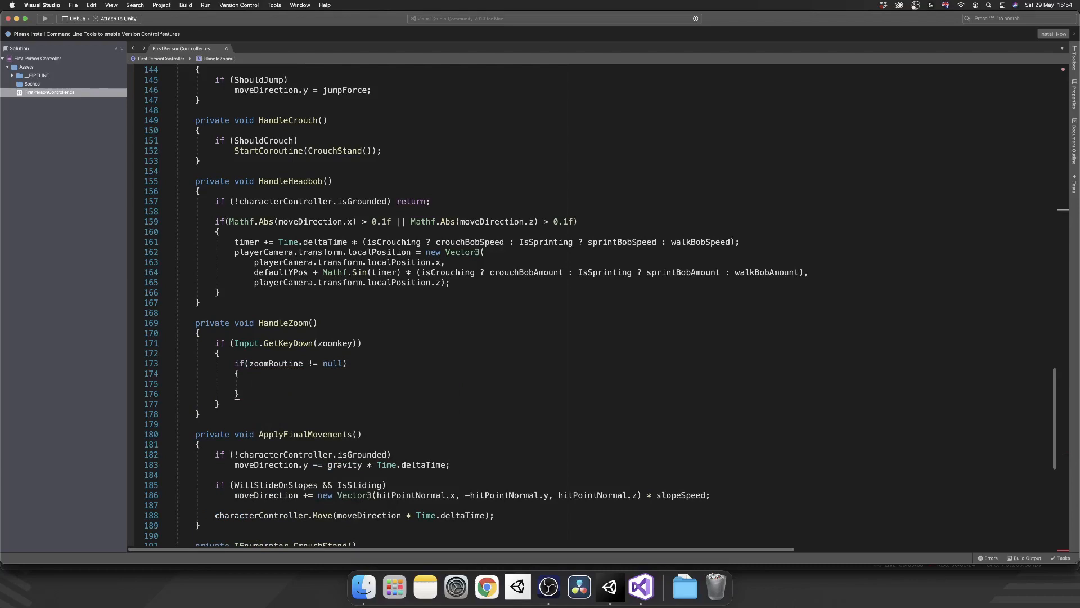
text(StopCoroutine(zoomRoutine);)
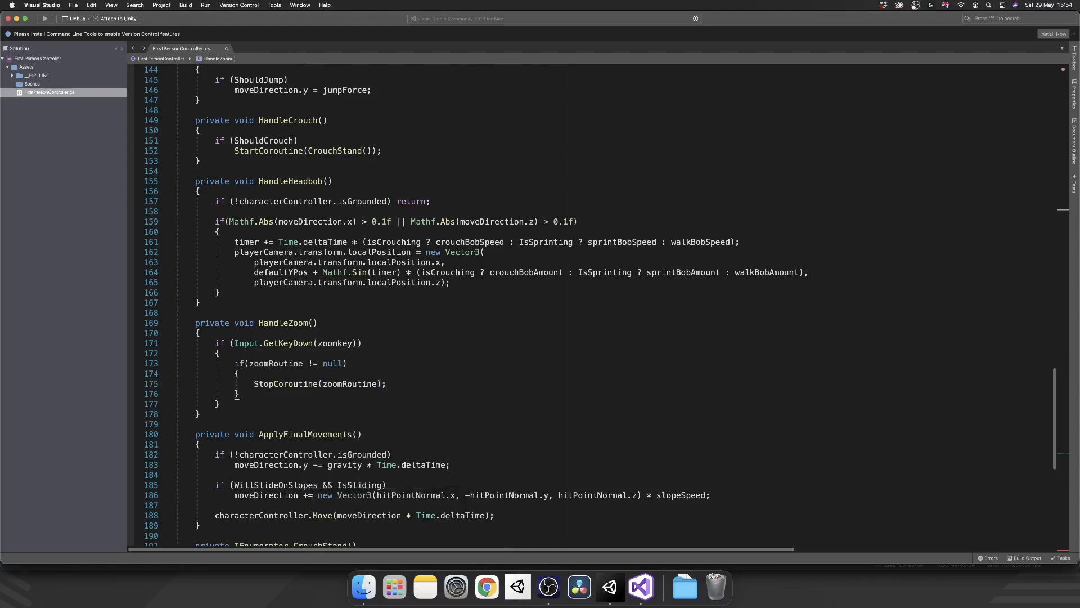
text(zoomRoutine = null;)
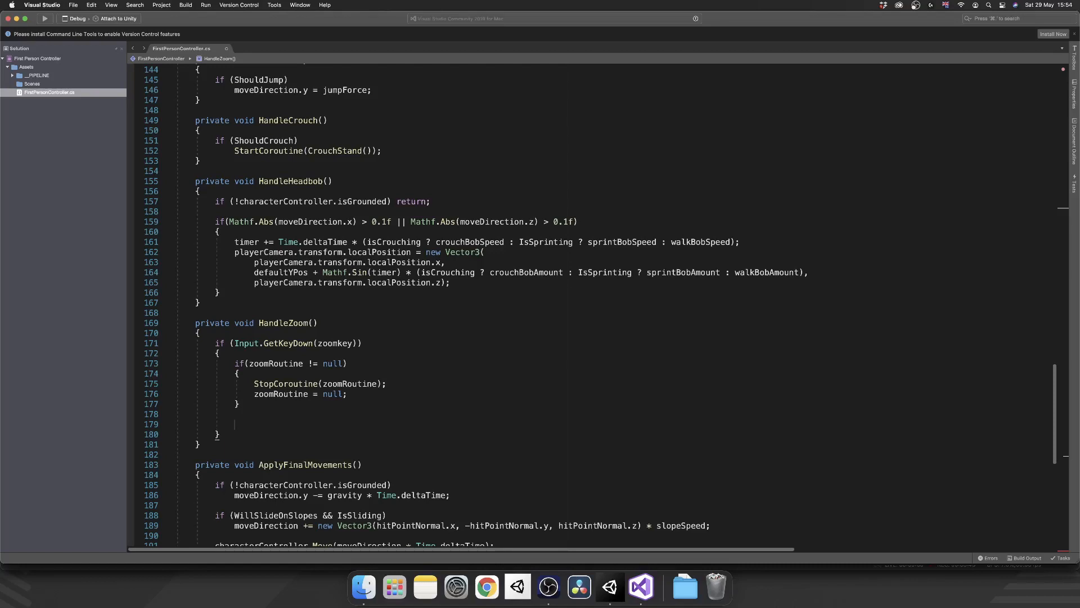
Step: Assign zoomRoutine = StartCoroutine(ToggleZoom(true)) after the null check
text(zoomRoutine = StartCoroutine)
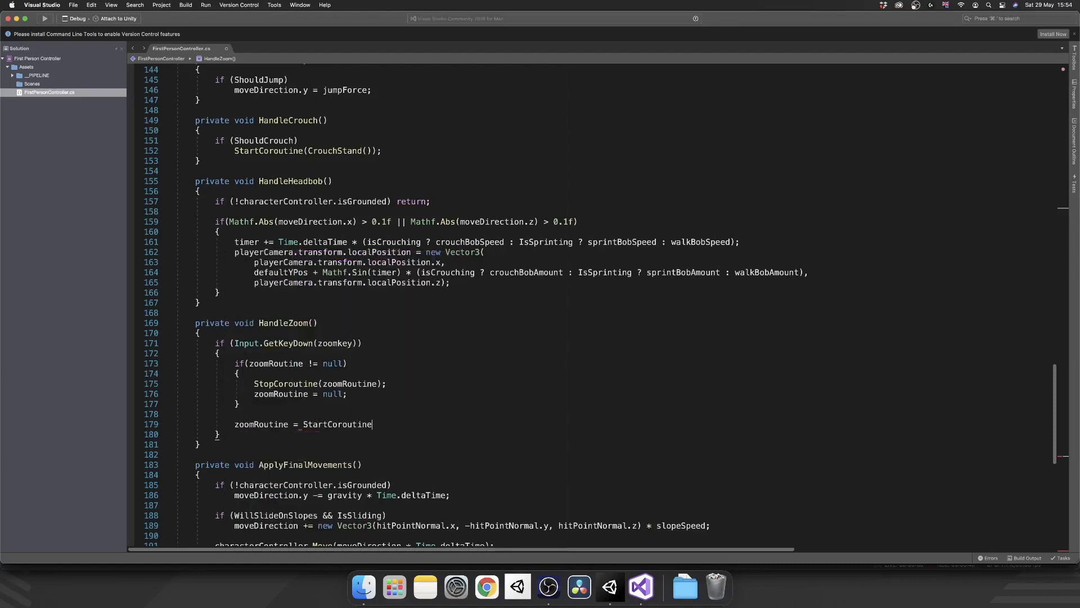
text((ToggleZoom(true)
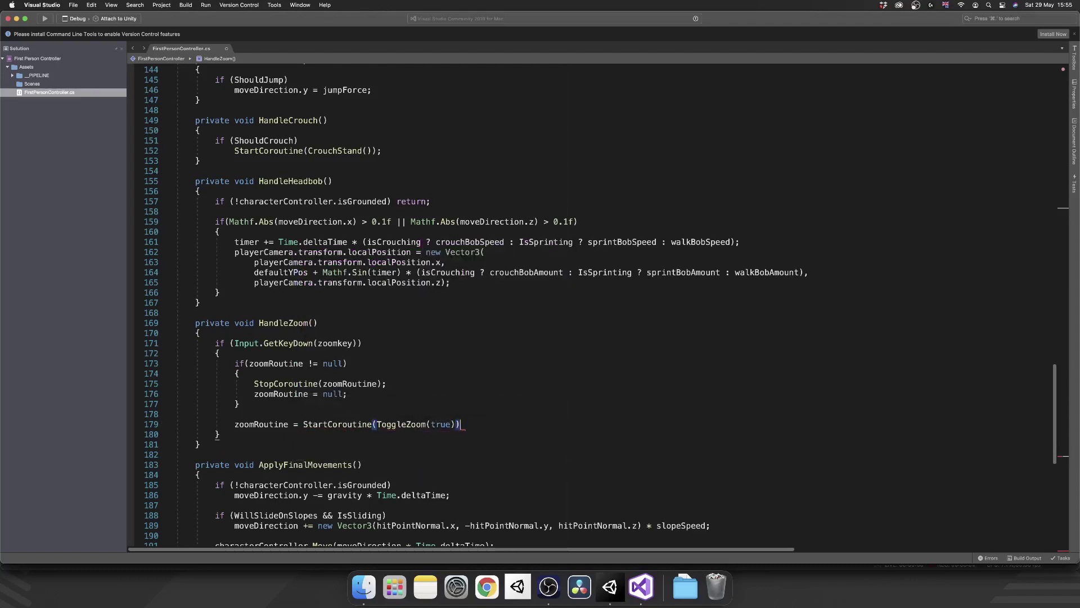
text(;)
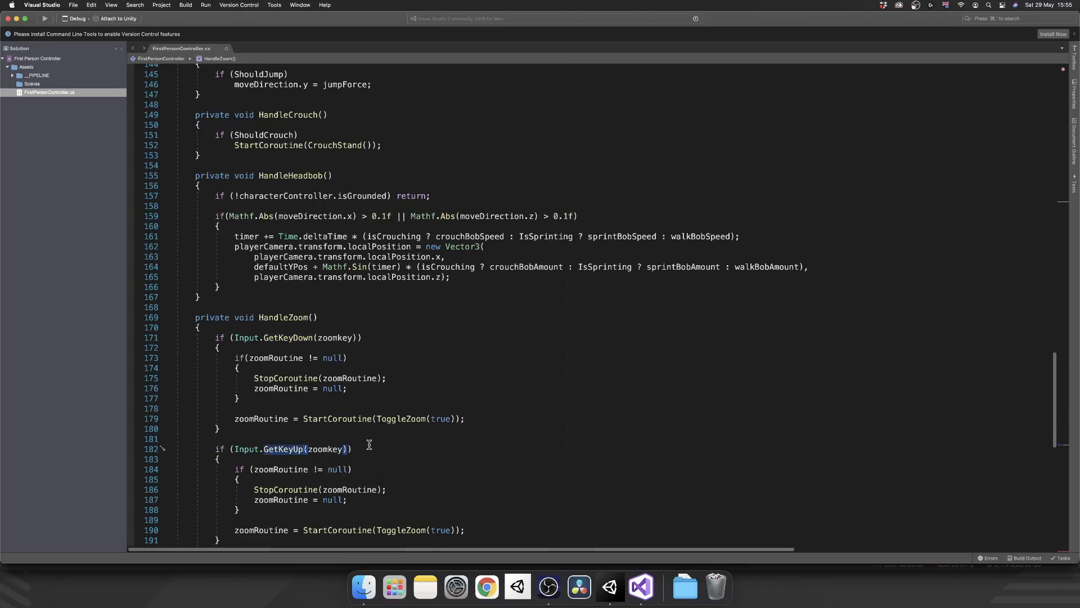
Step: Turn the duplicated block into a GetKeyUp(zoomkey) check starting ToggleZoom(false)
scroll(down, 3)
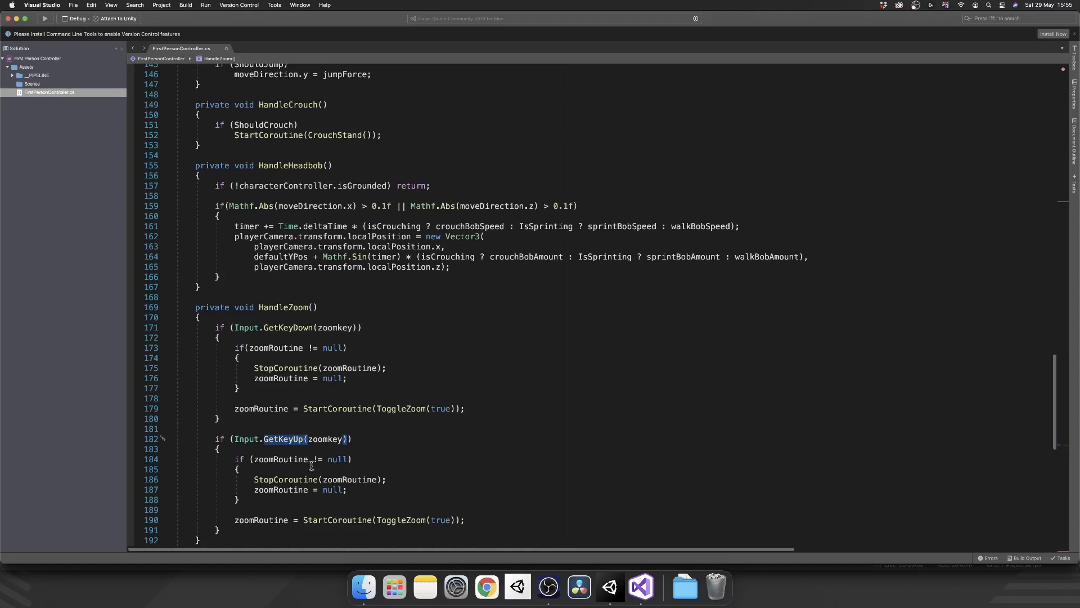
mouse_move(281, 459)
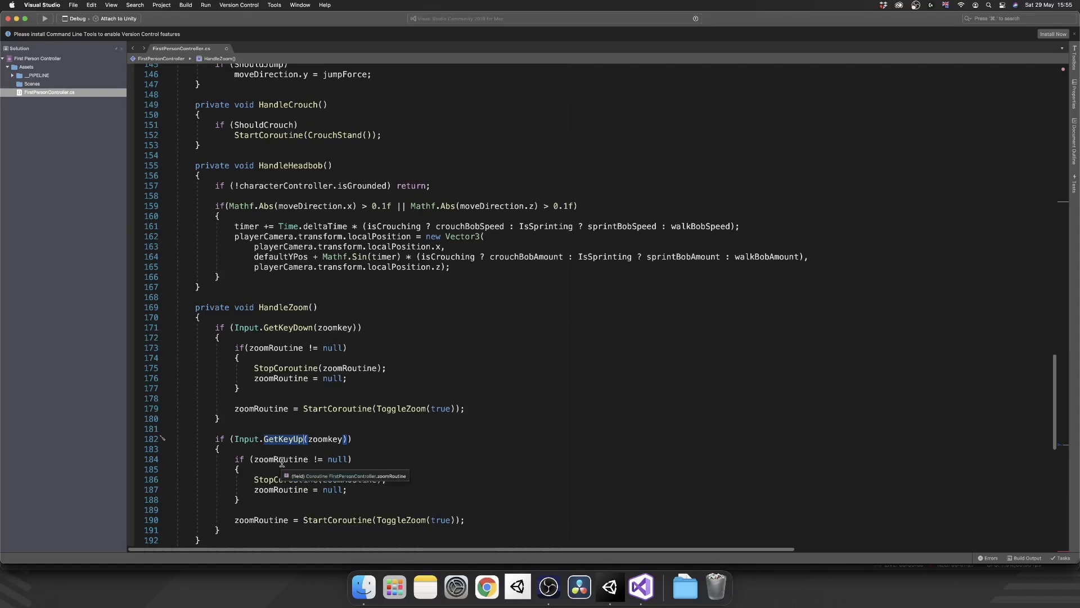
mouse_move(319, 472)
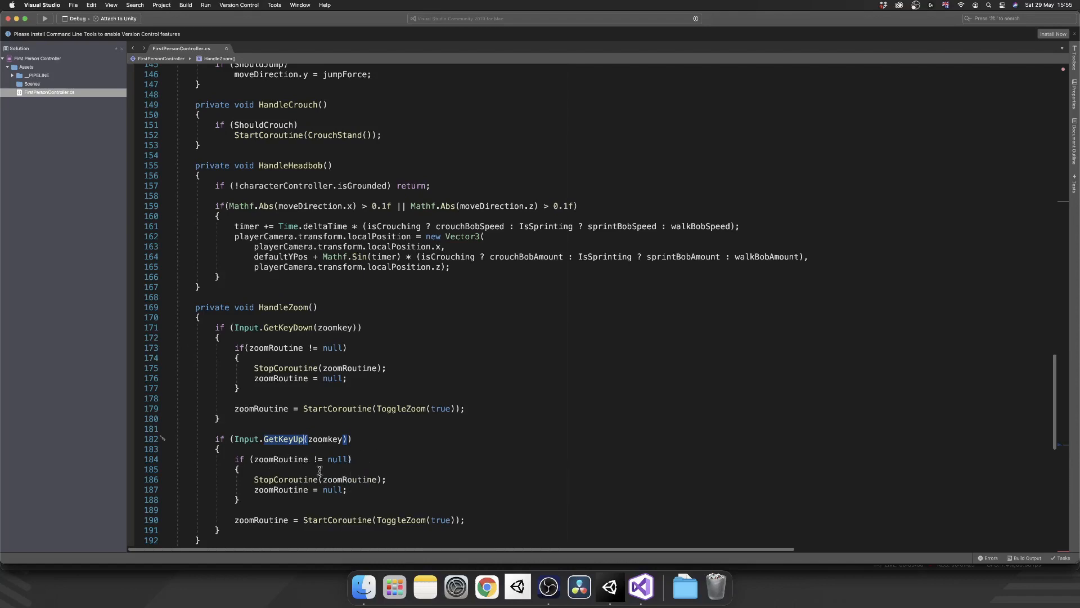
scroll(up, 3)
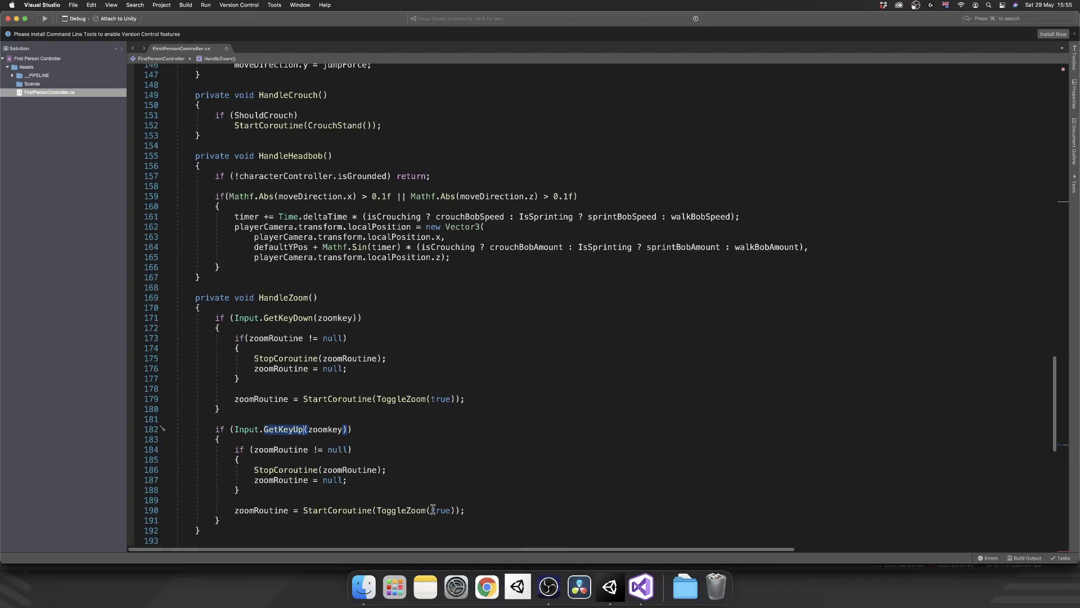
text(false)
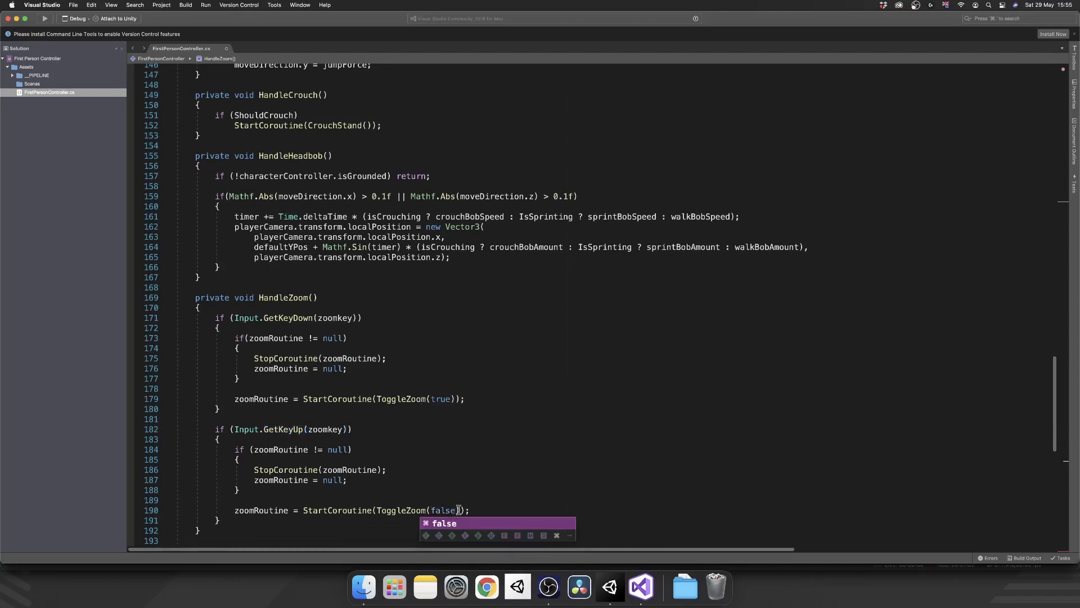
click(500, 481)
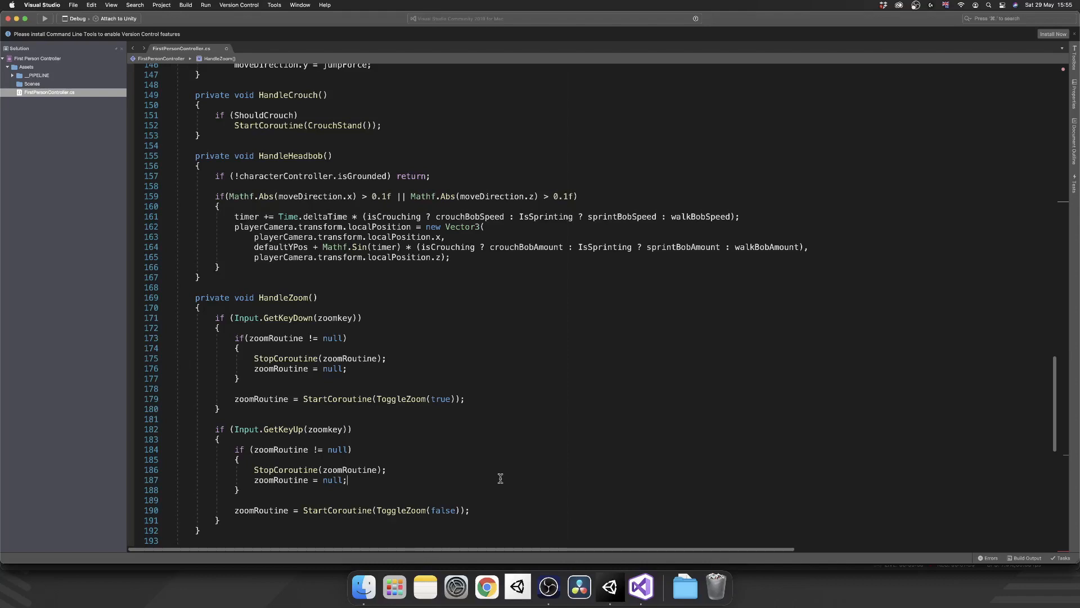
scroll(down, 3)
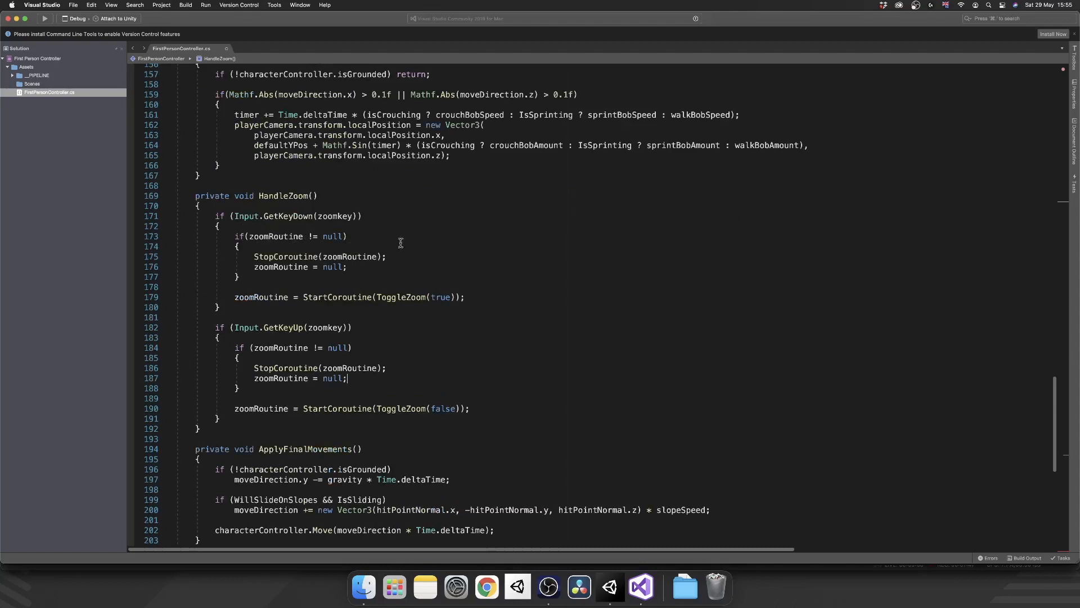
mouse_move(271, 311)
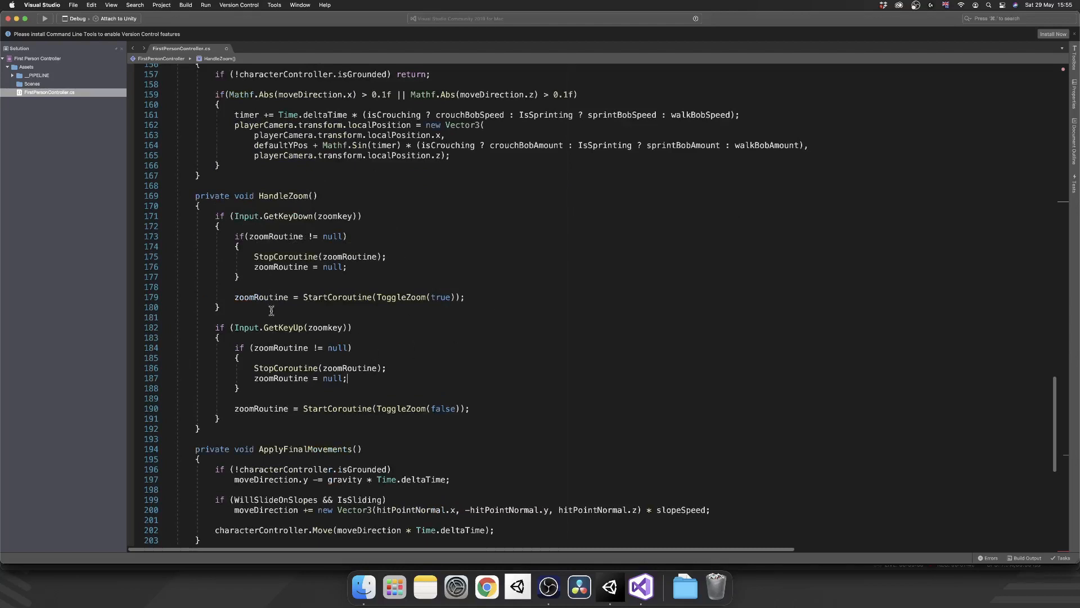
Step: Scroll to the empty ToggleZoom(bool isEnter) coroutine below CrouchStand
scroll(down, 3)
text(private IEnumerator ToggleZoom(bool isEnter)
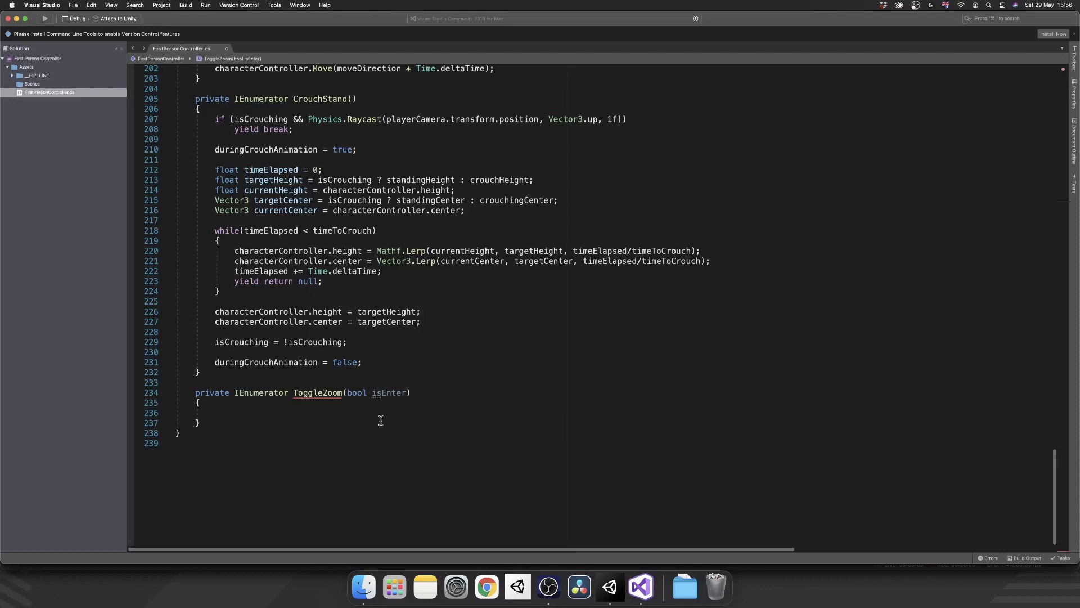
Step: Write float targetFOV = isEnter ? zoomFOV : defaultFOV; in ToggleZoom
text(float)
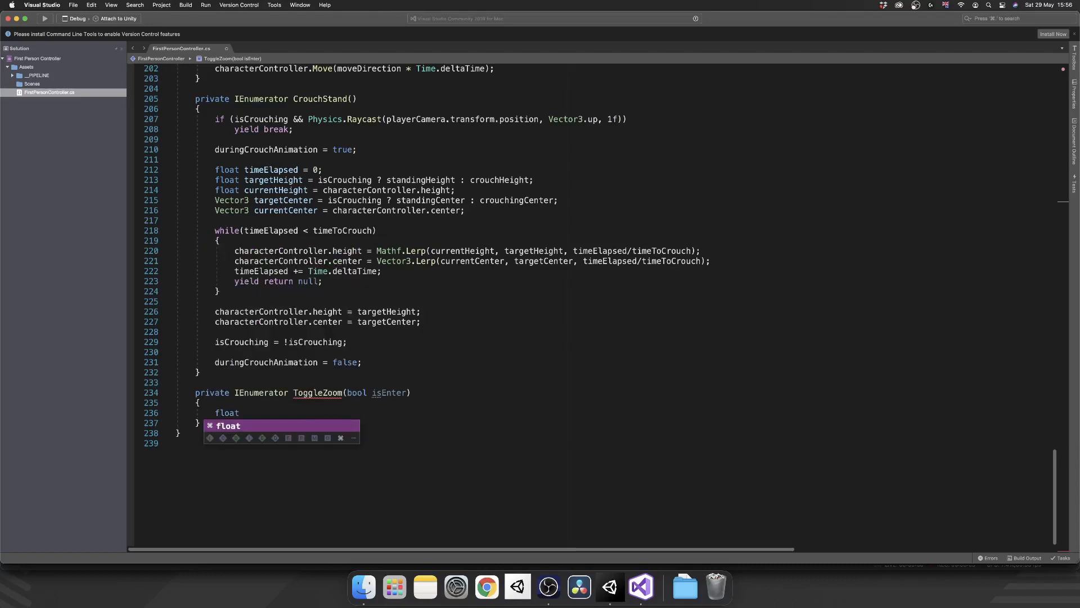
text(targetFOV)
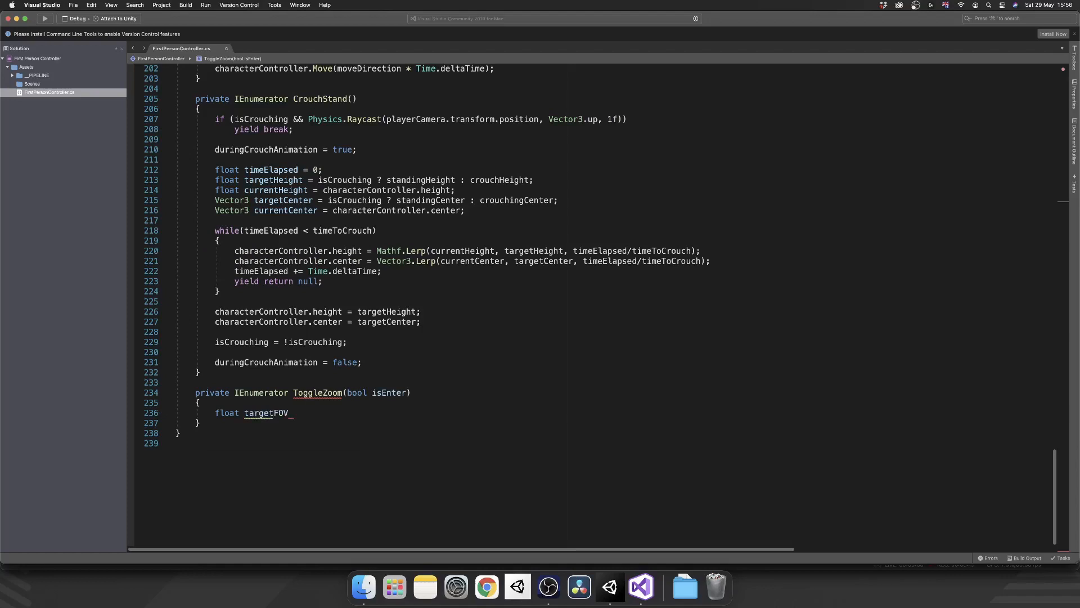
text(=)
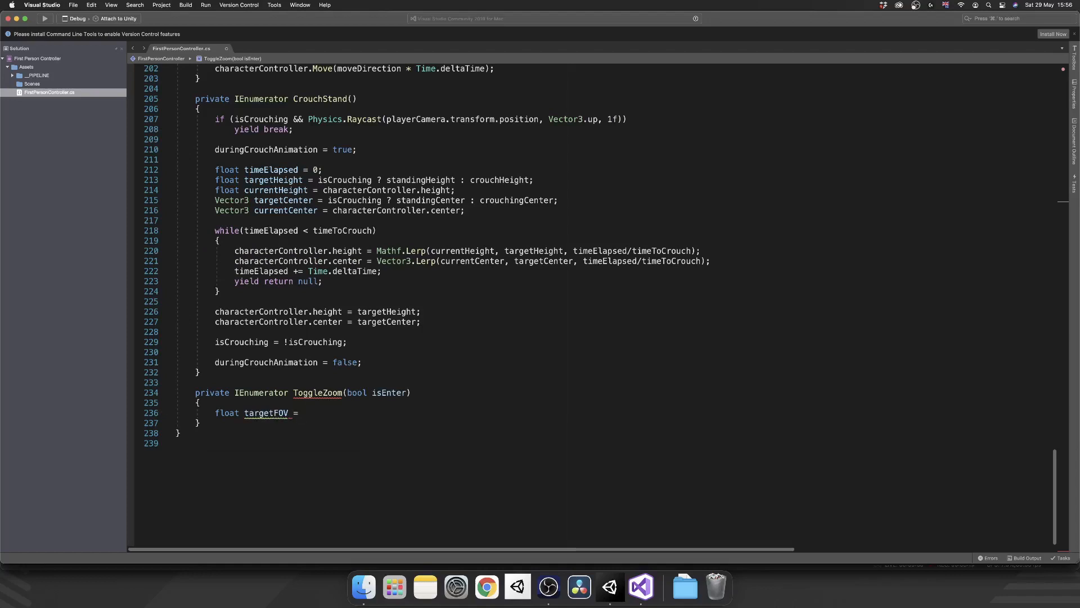
text(isEnter)
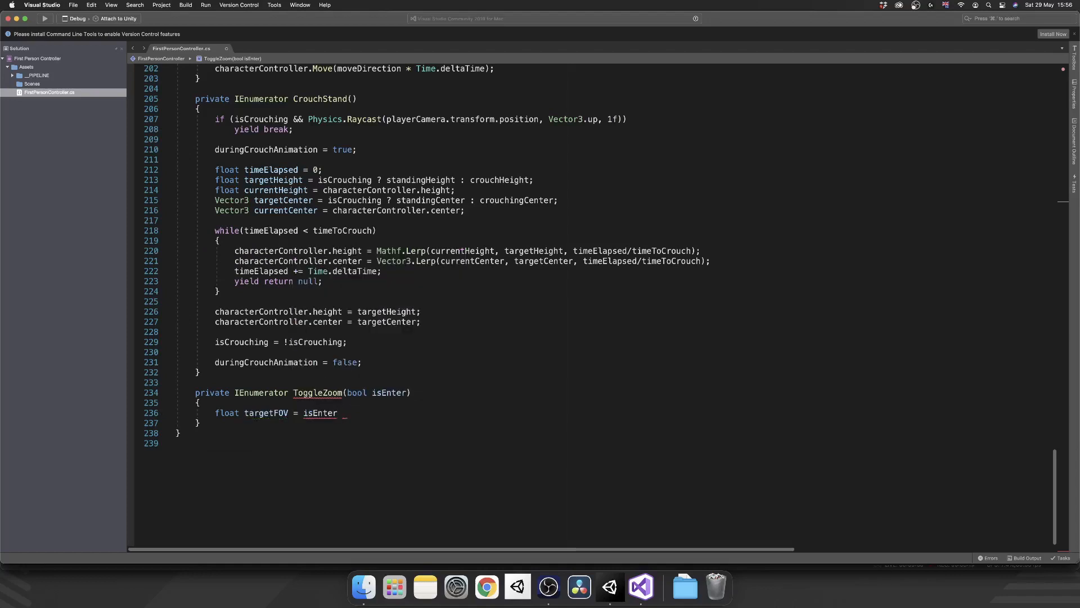
text(?)
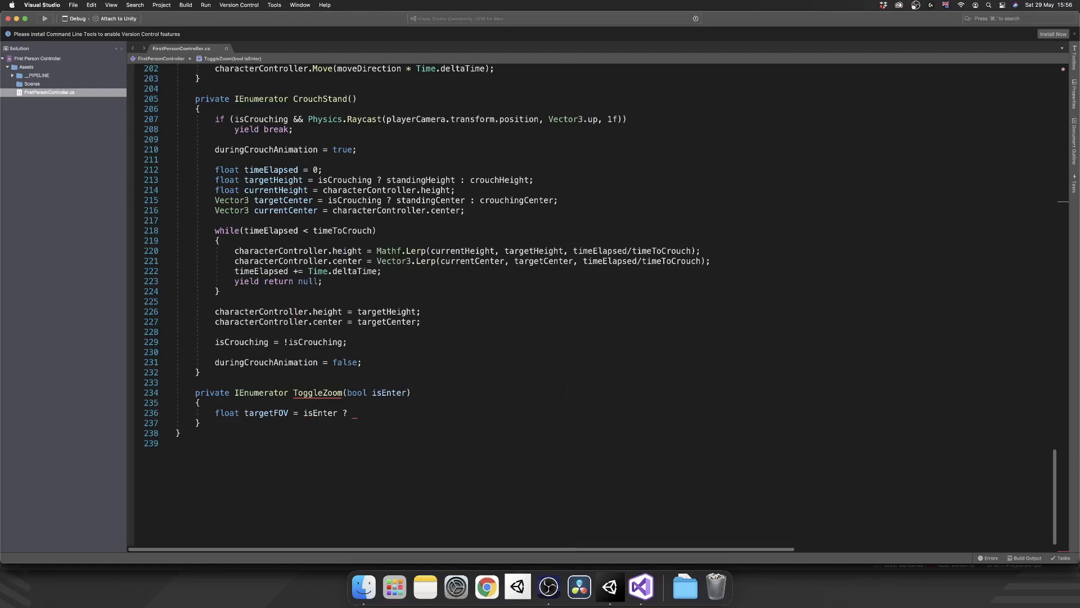
text(zoomFOV : def)
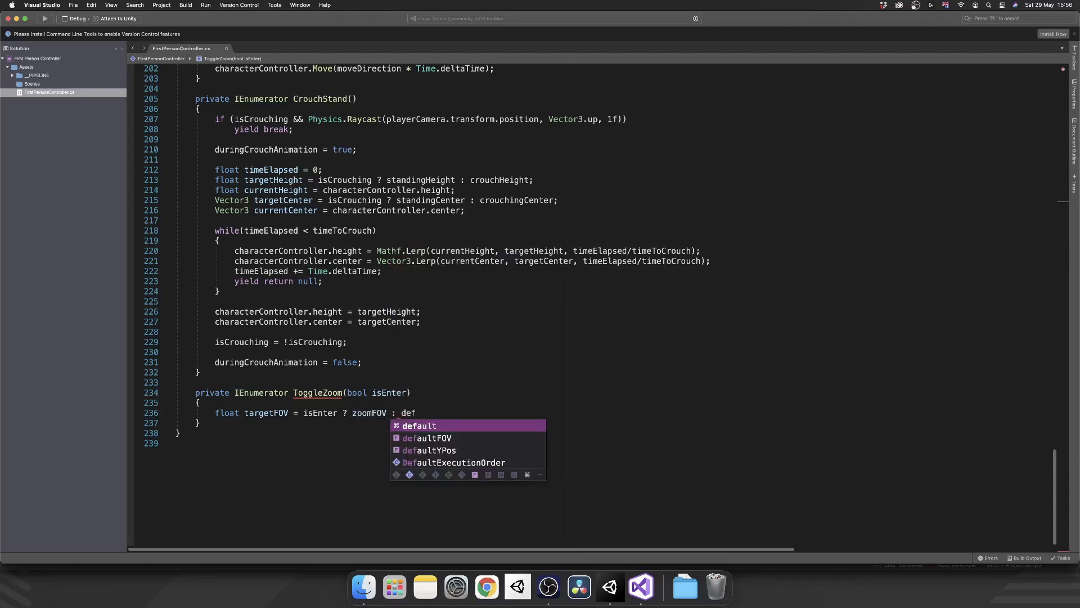
click(427, 437)
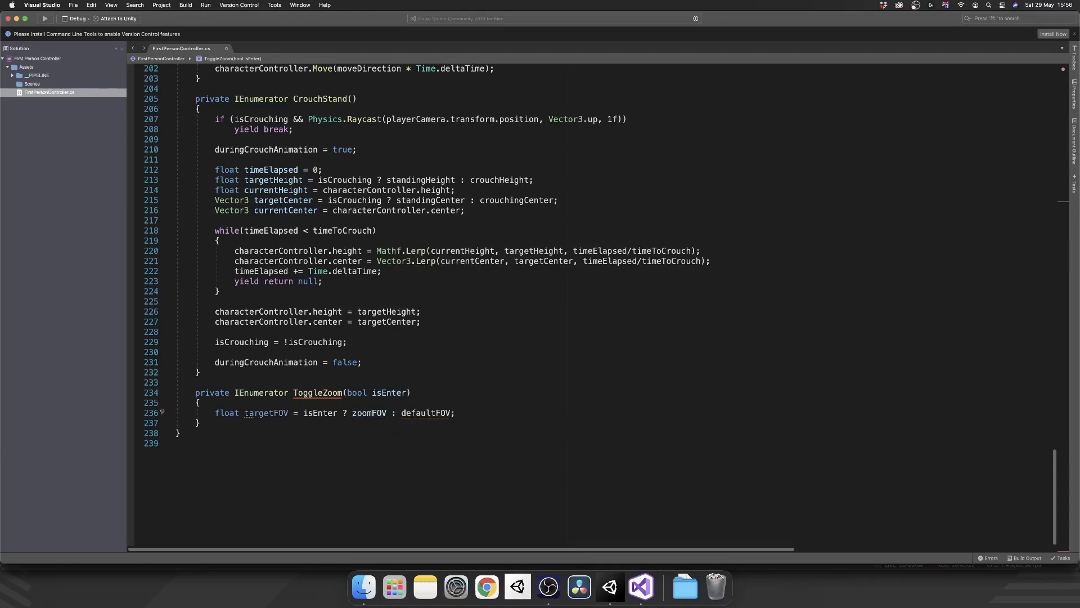
Step: Write float startingFOV = playerCamera.fieldOfView; on the next line
text(float)
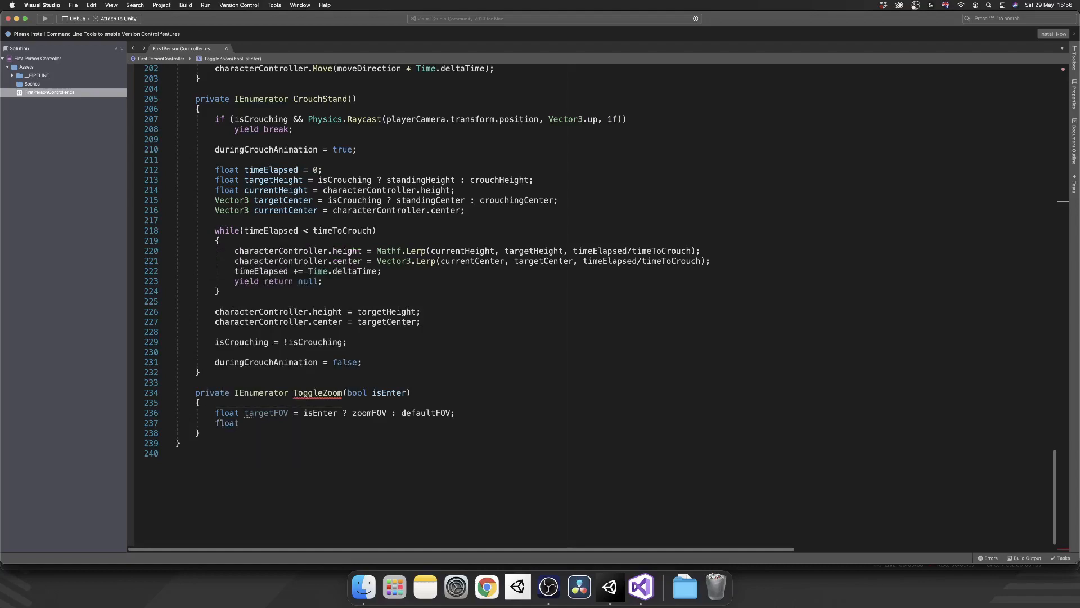
text(starti)
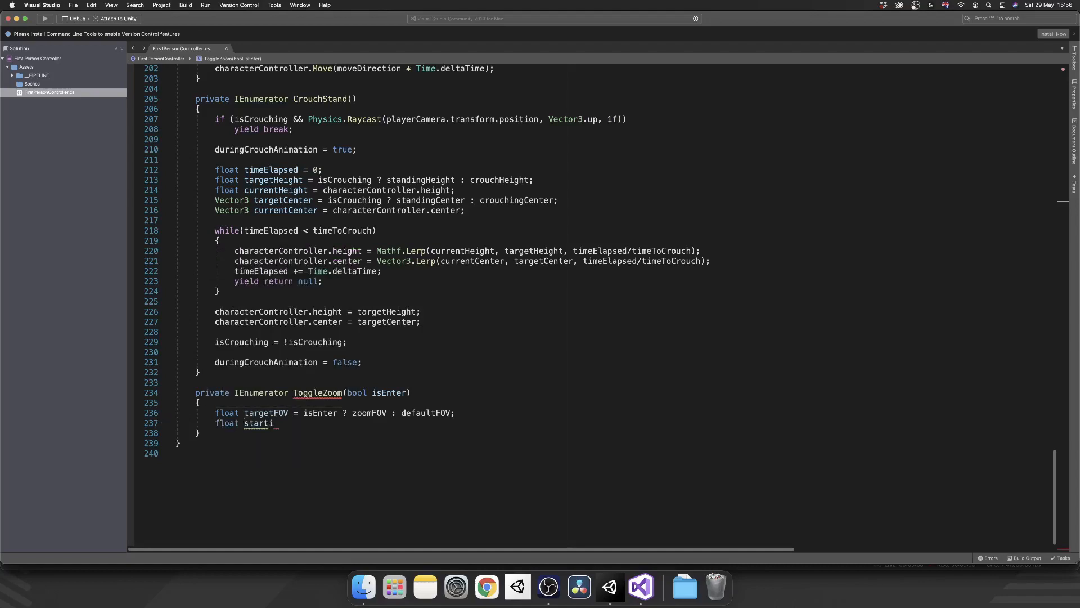
text(ngFOV =)
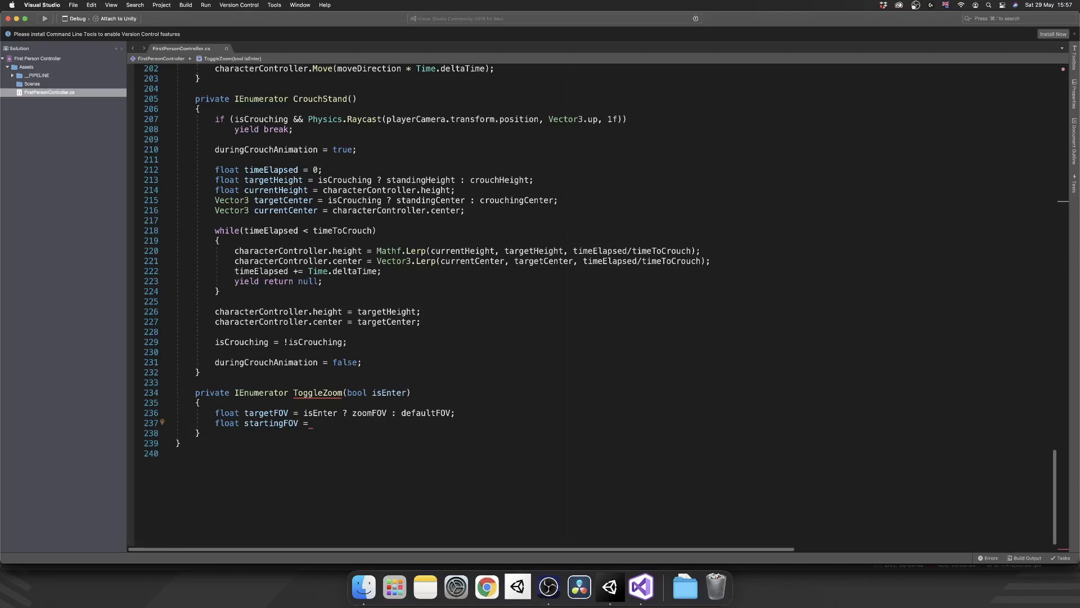
text(playerCamera.fieldOfView;)
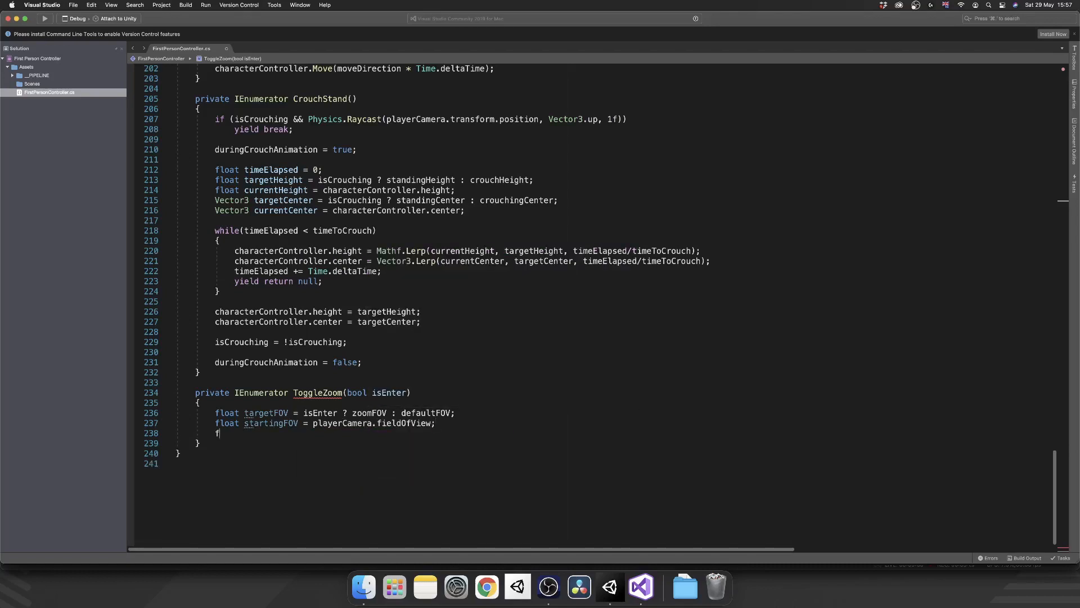
Step: Declare float timeElapsed and open a while(timeElapsed < timeToZoom) loop
text(loat)
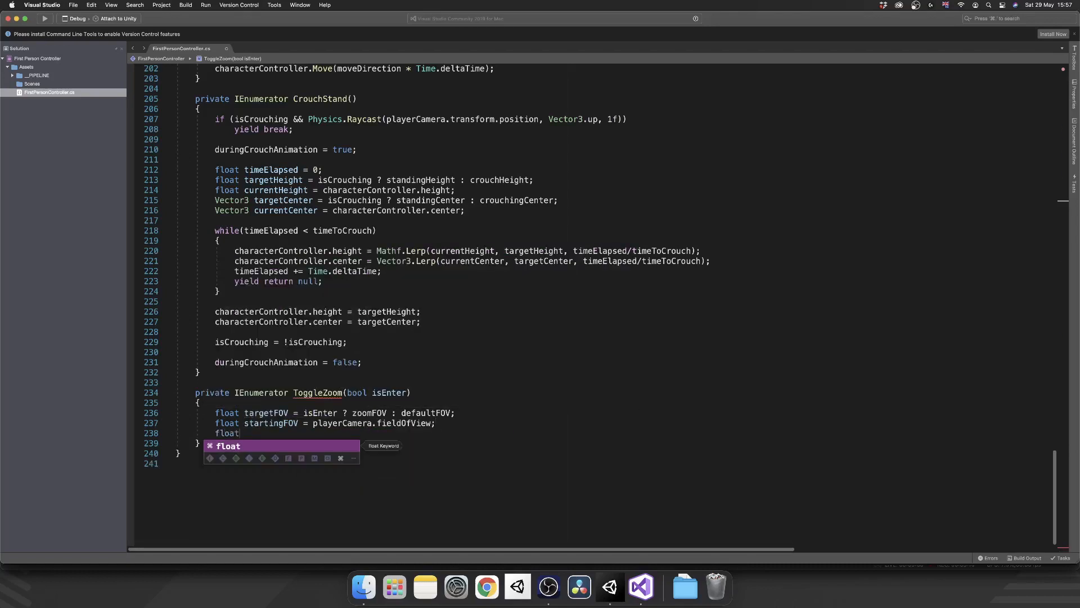
text(timeElapsed = 0;)
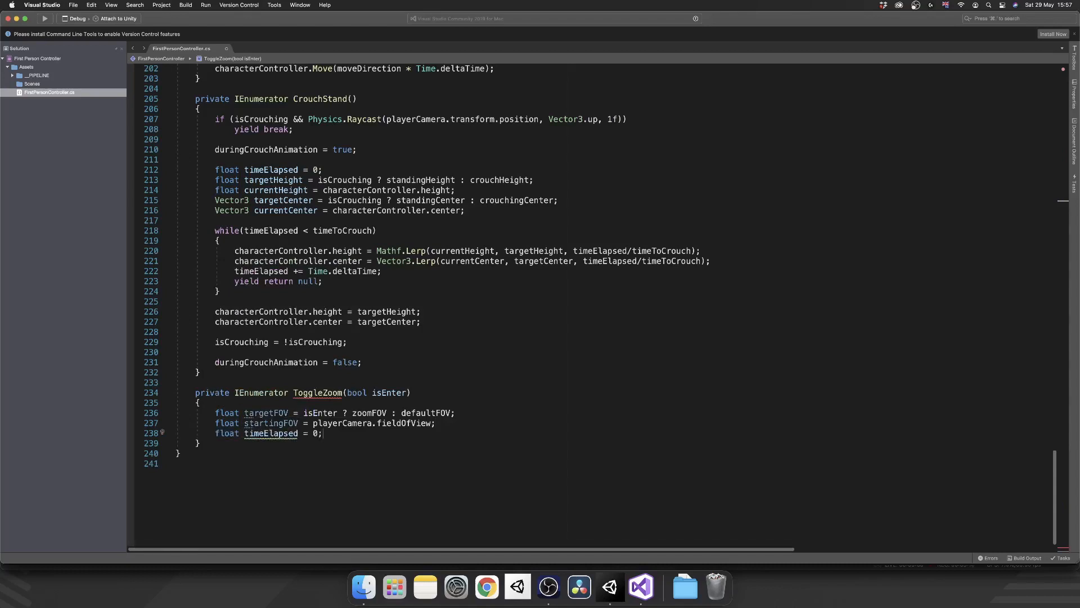
text(while())
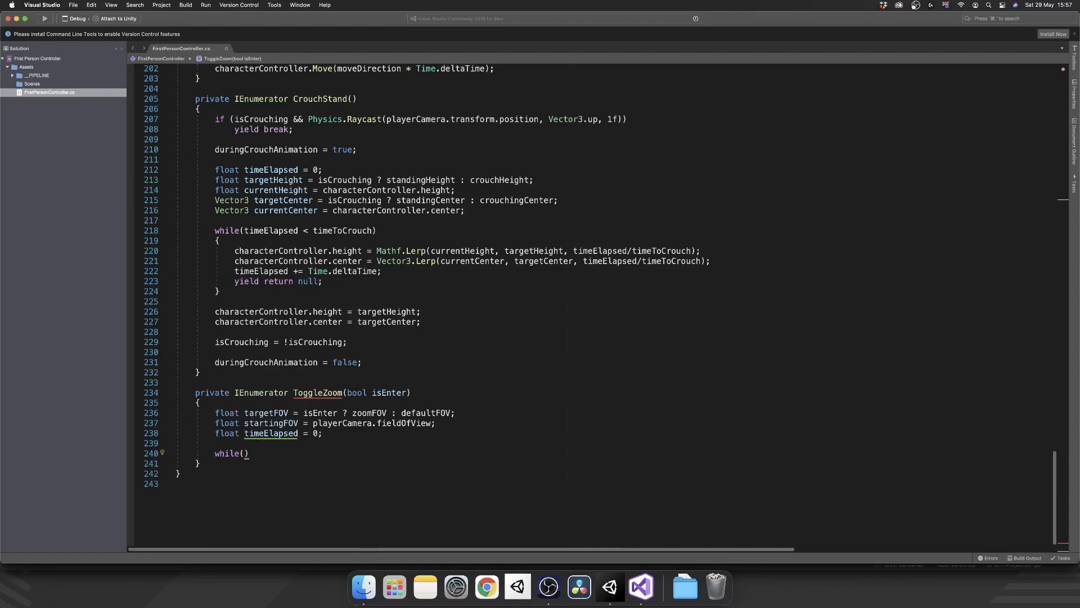
text(timeElapsed <)
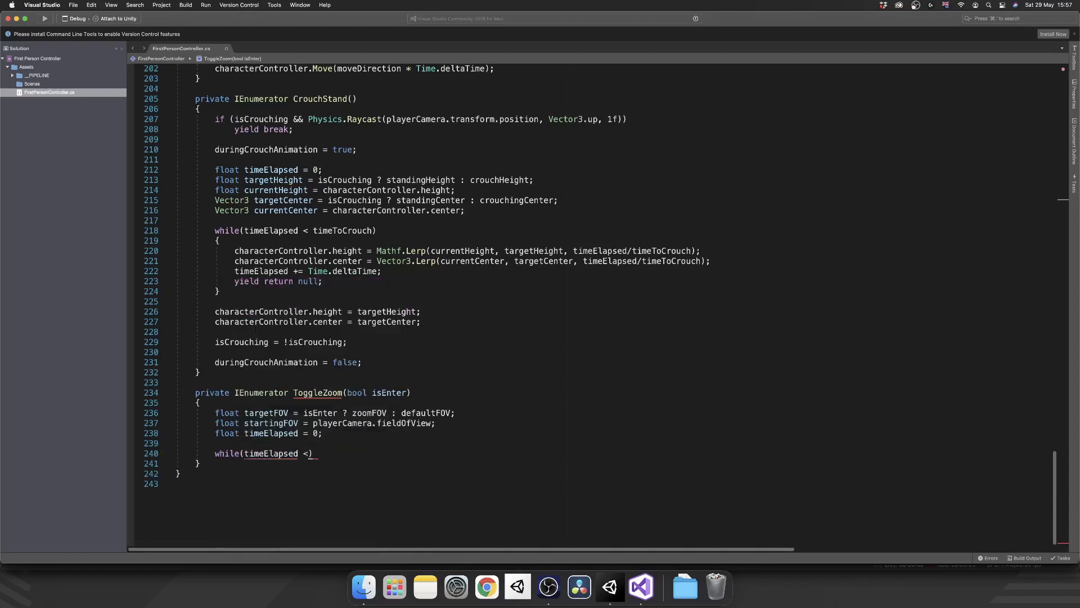
text(timeToZoom)
text({)
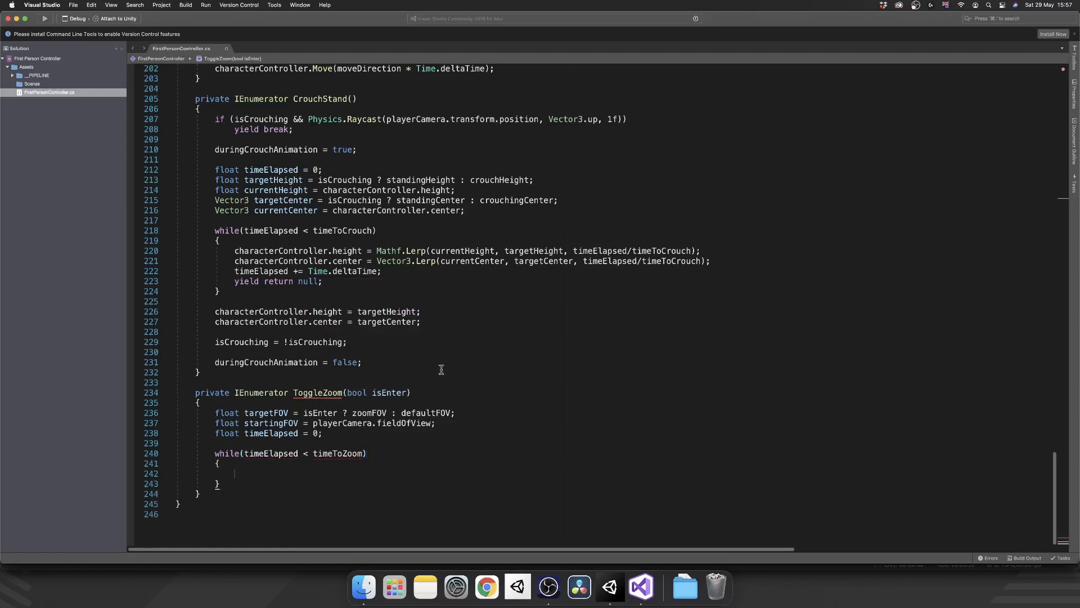
Step: Inside the loop, Mathf.Lerp fieldOfView from startingFOV to targetFOV, add Time.deltaTime, and yield return null
text(pla)
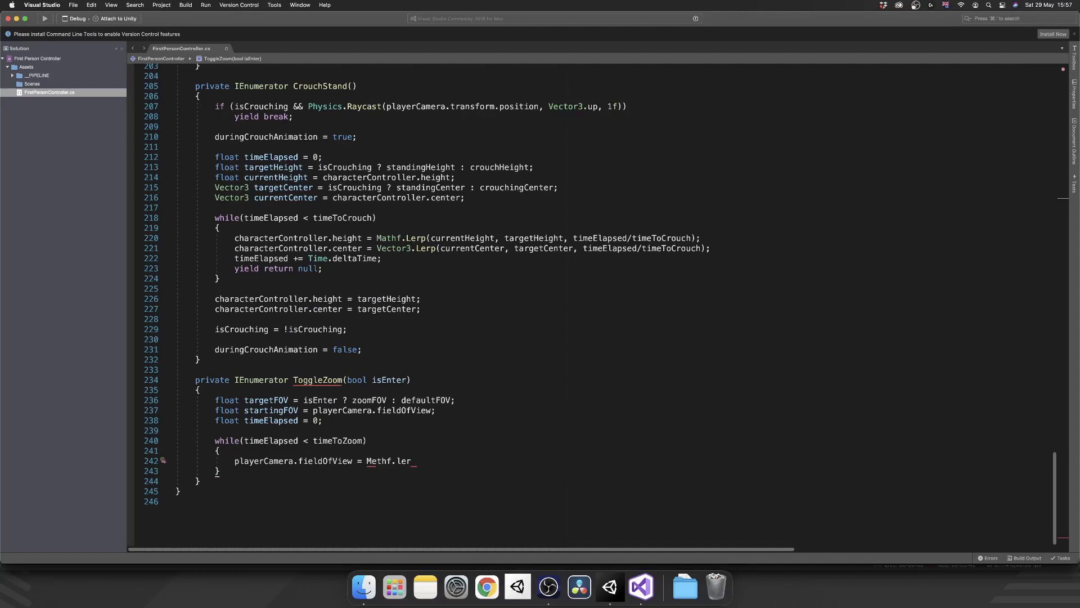
text(Ma)
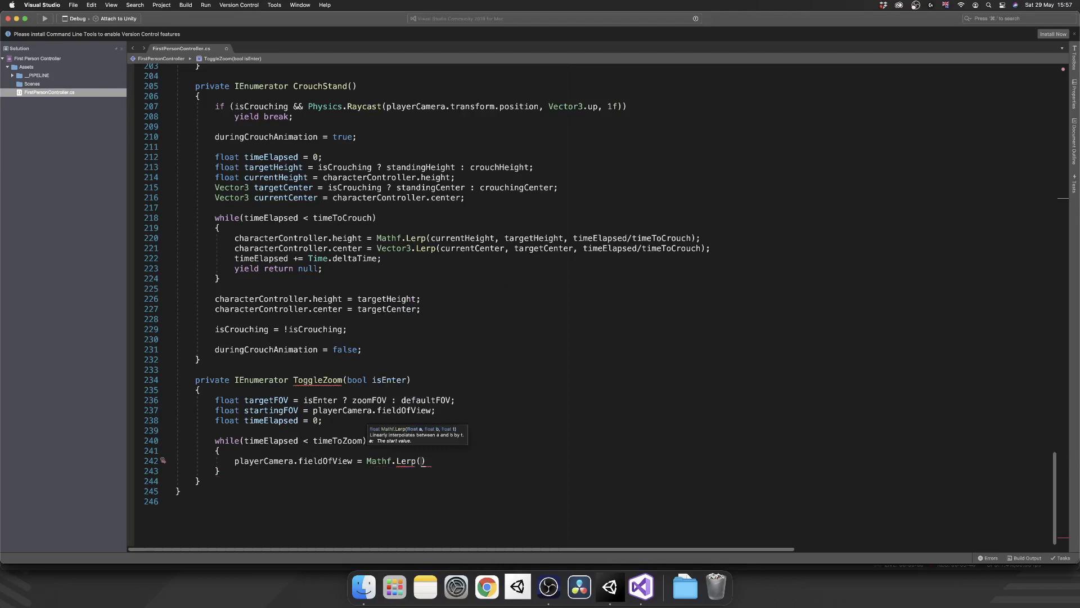
text(startingFOV)
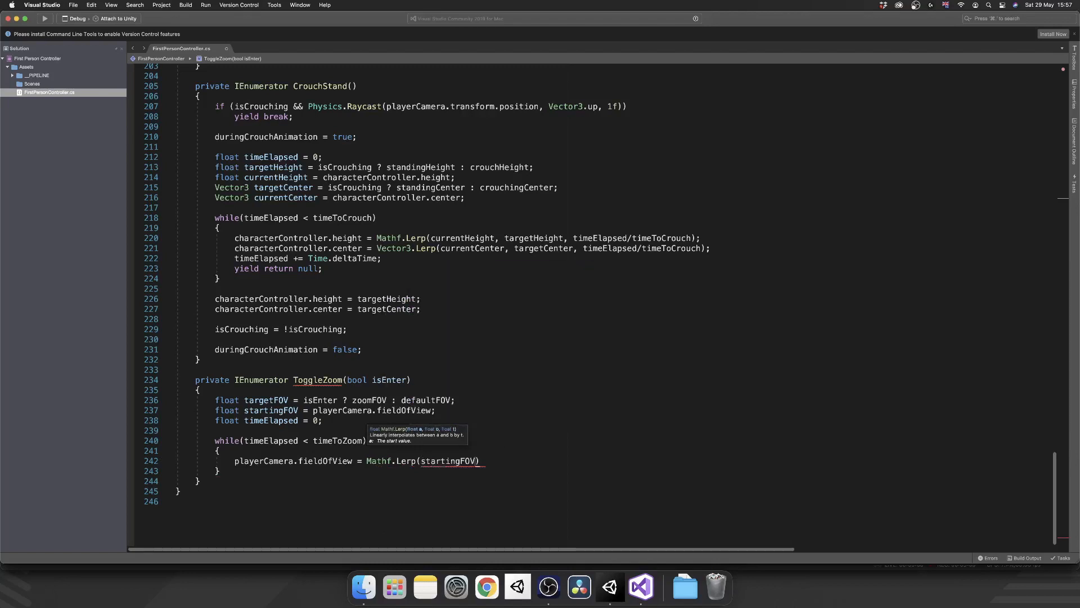
text(, targetFOV,)
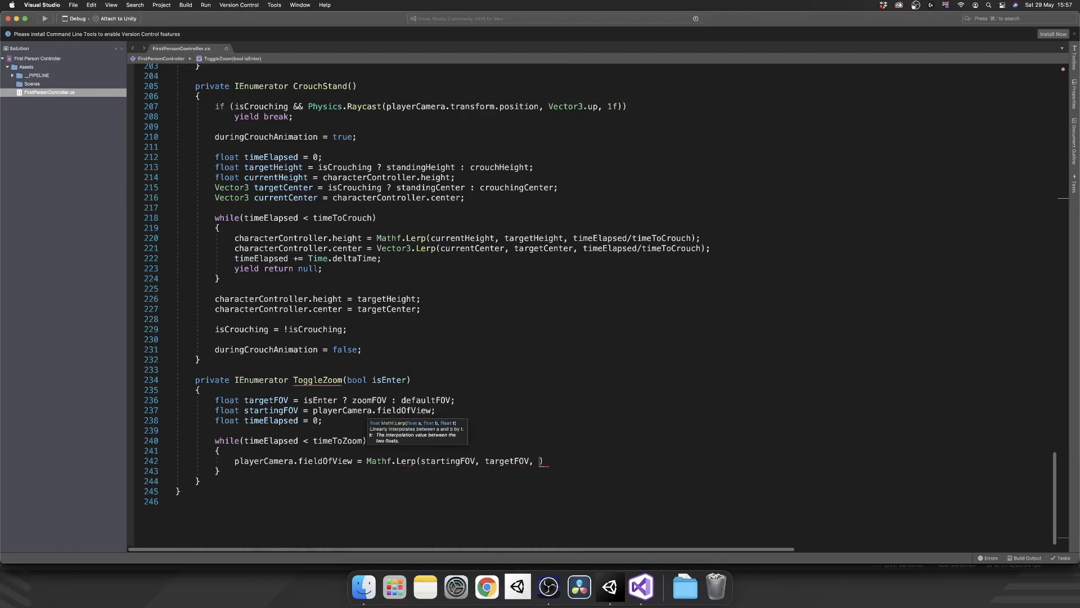
text(timeElapsed /)
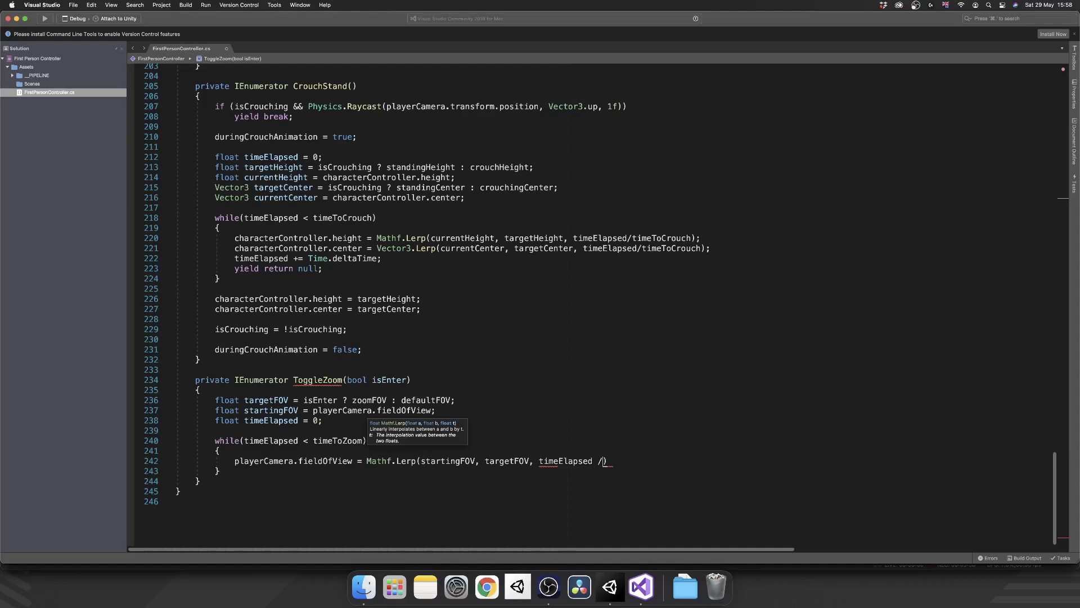
text(timeToZoom)
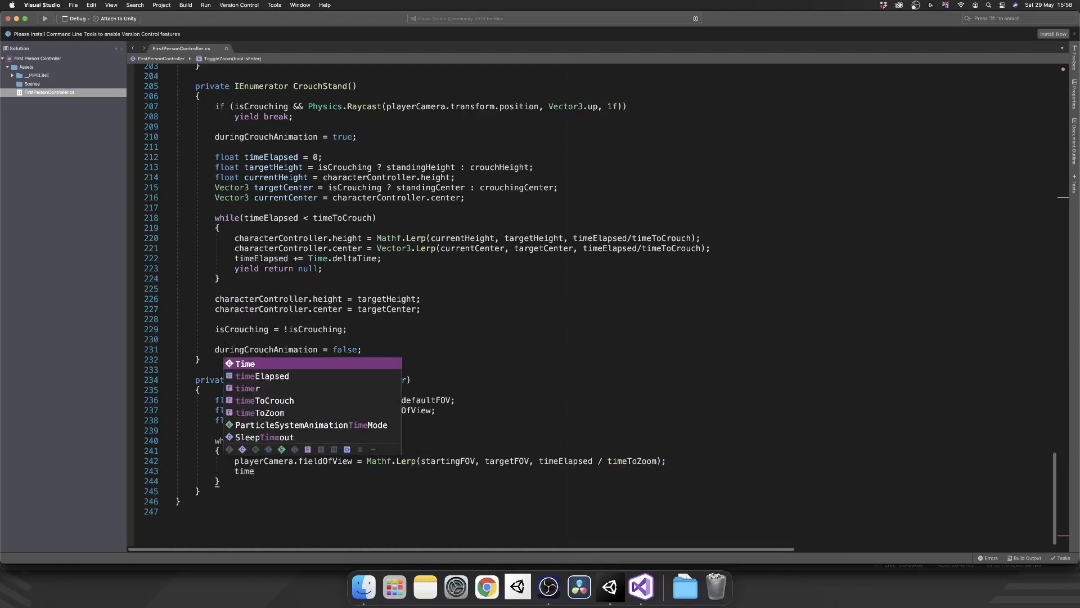
mouse_move(245, 363)
text(Elapsed +=)
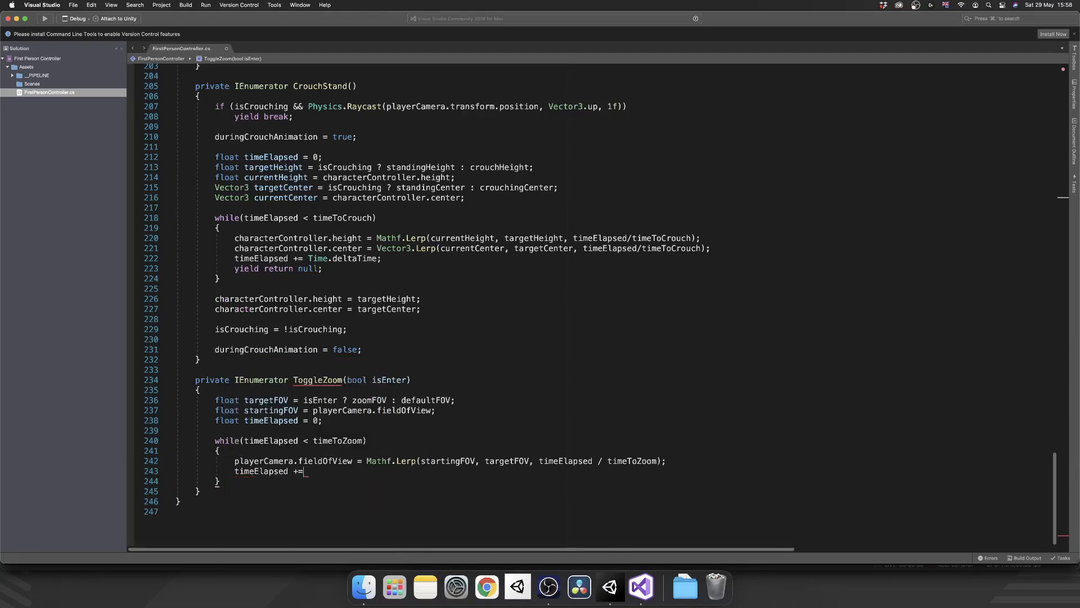
text(Time.deltaTime)
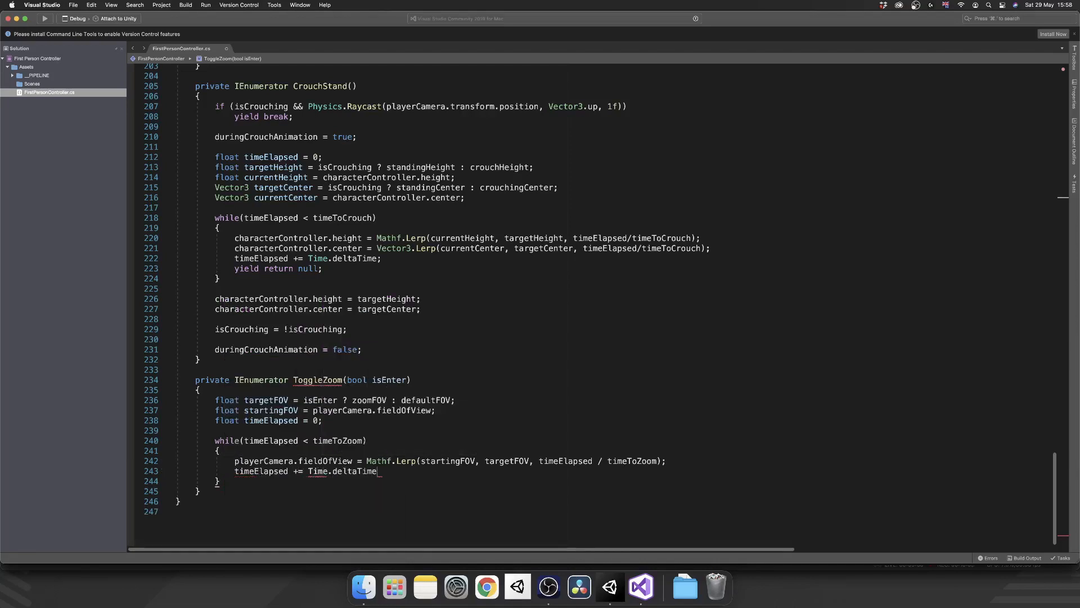
text(yield return null;)
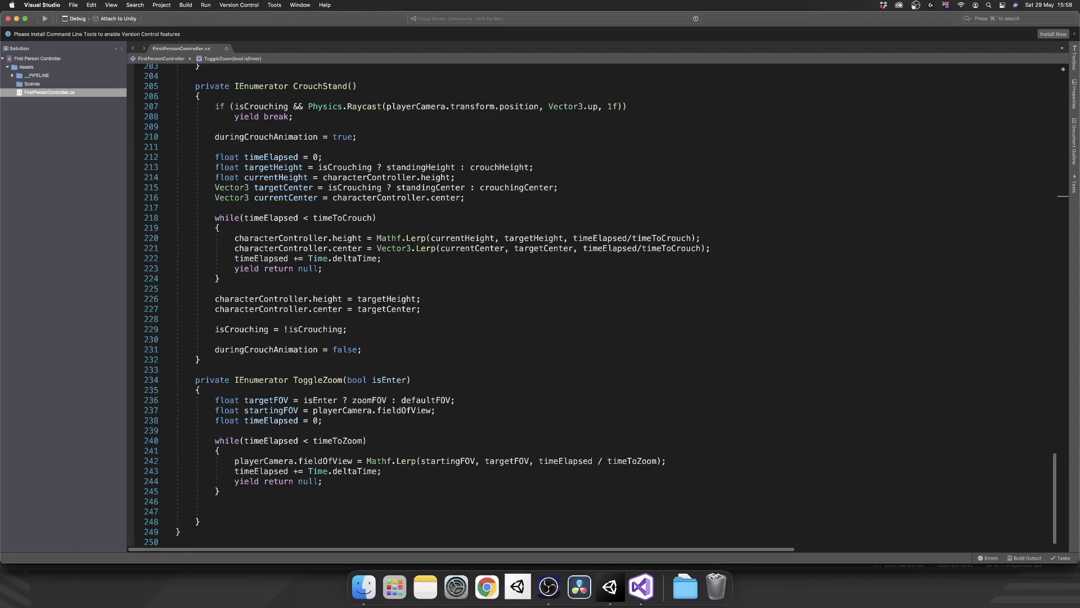
Step: Add playerCamera.fieldOfView = targetFOV; and zoomRoutine = null; after the while loop
text(p)
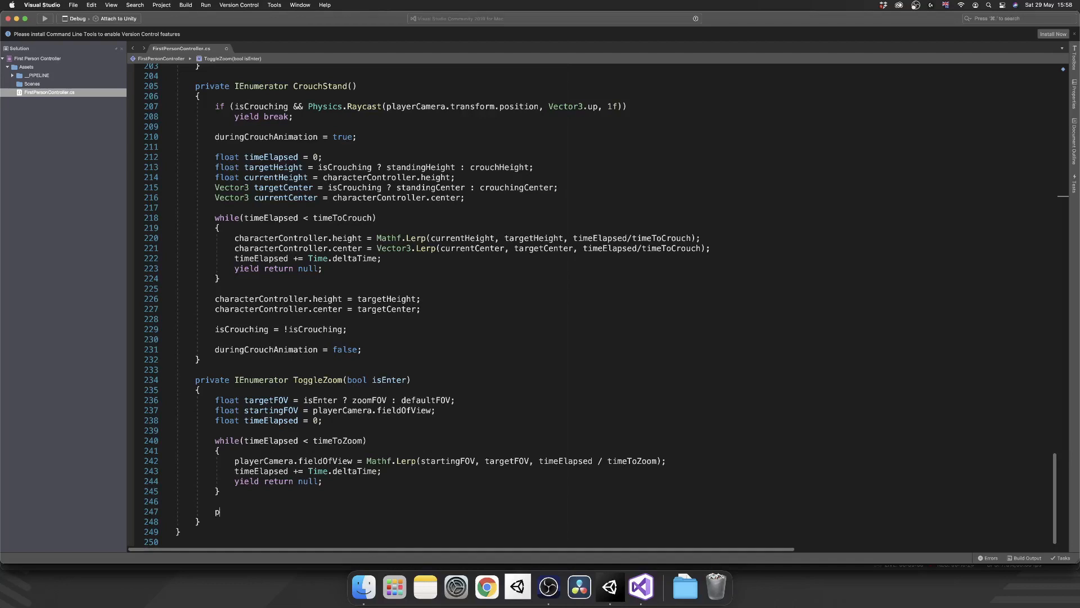
text(layerCamera)
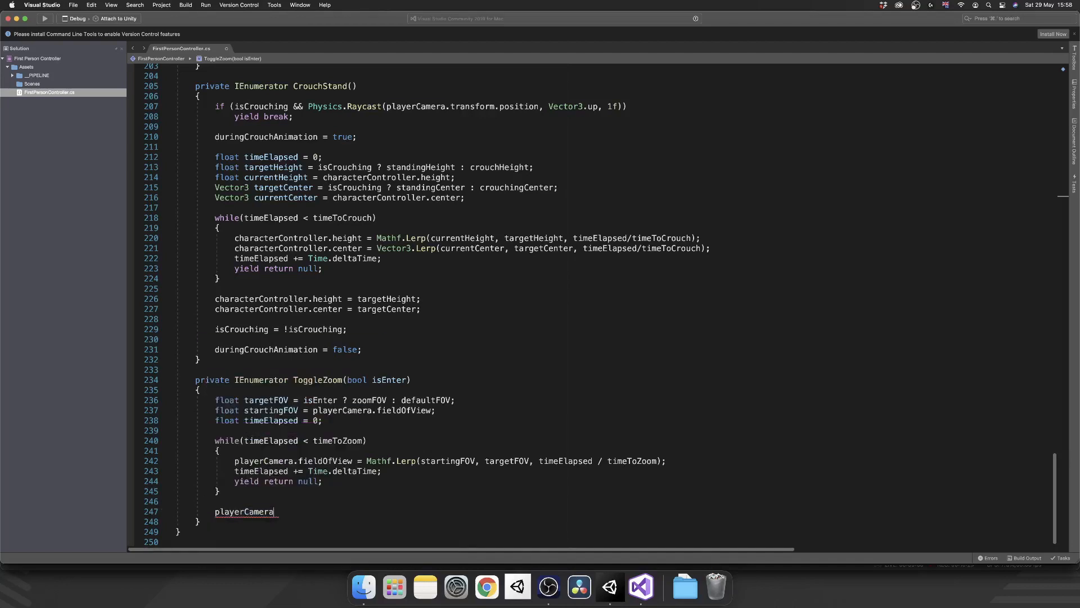
text(.fieldOfView = tar)
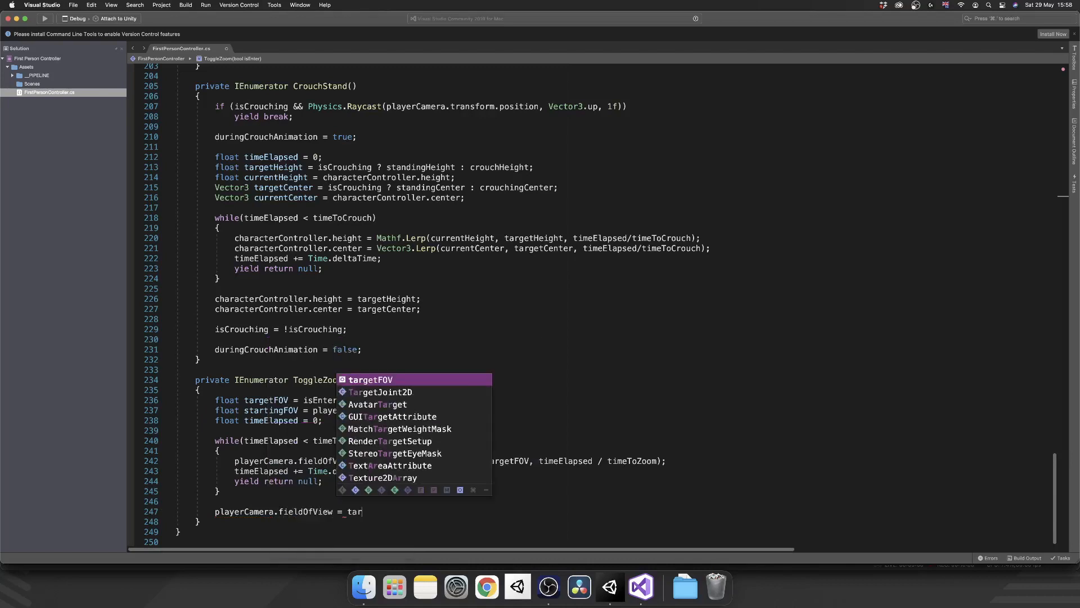
text(zoomRoutine = null;)
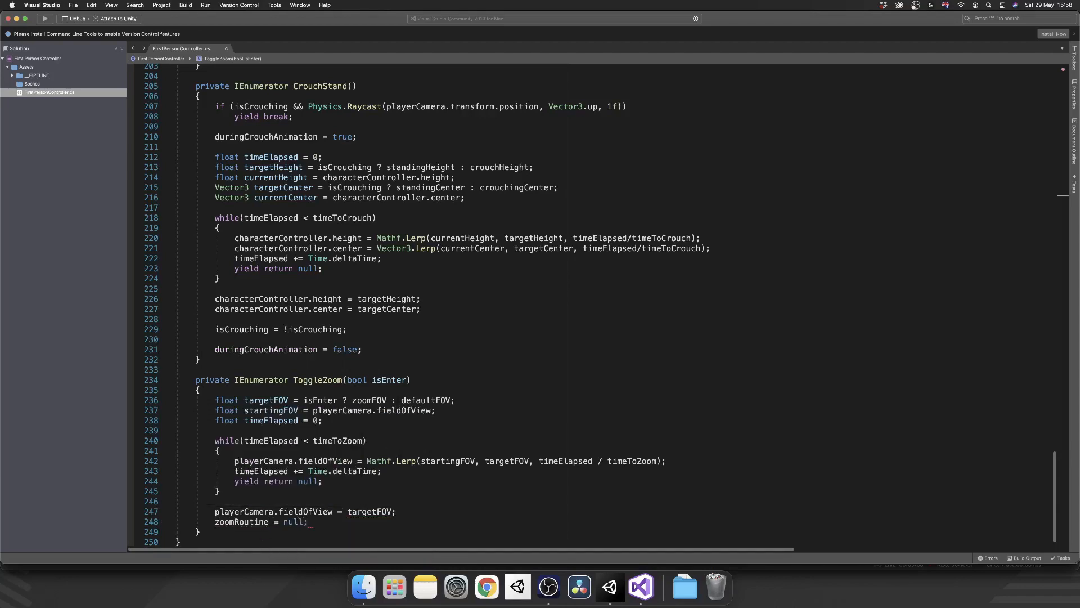
mouse_move(438, 372)
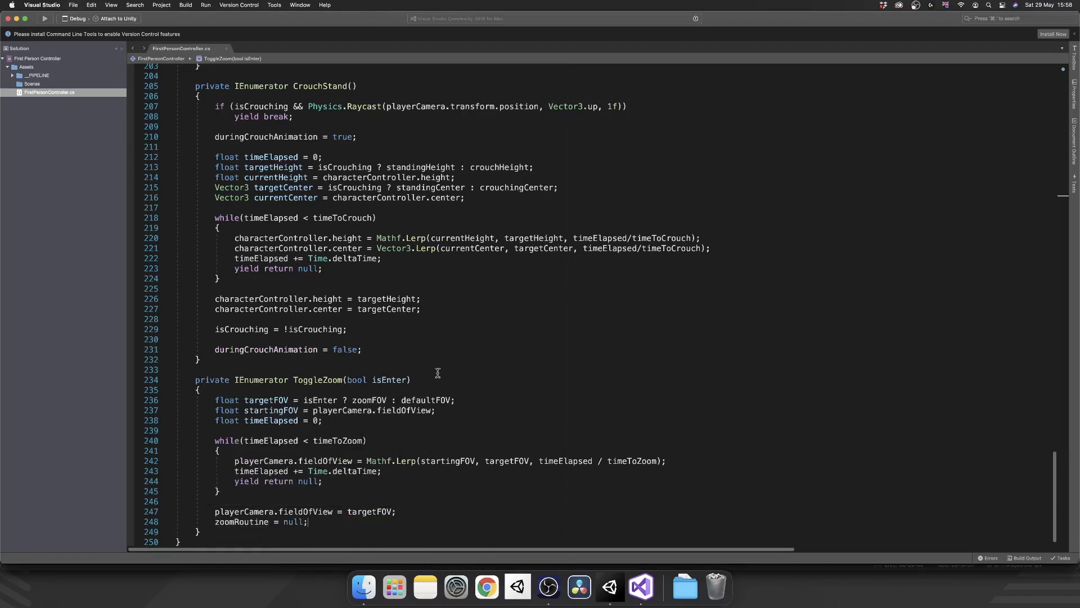
mouse_move(317, 289)
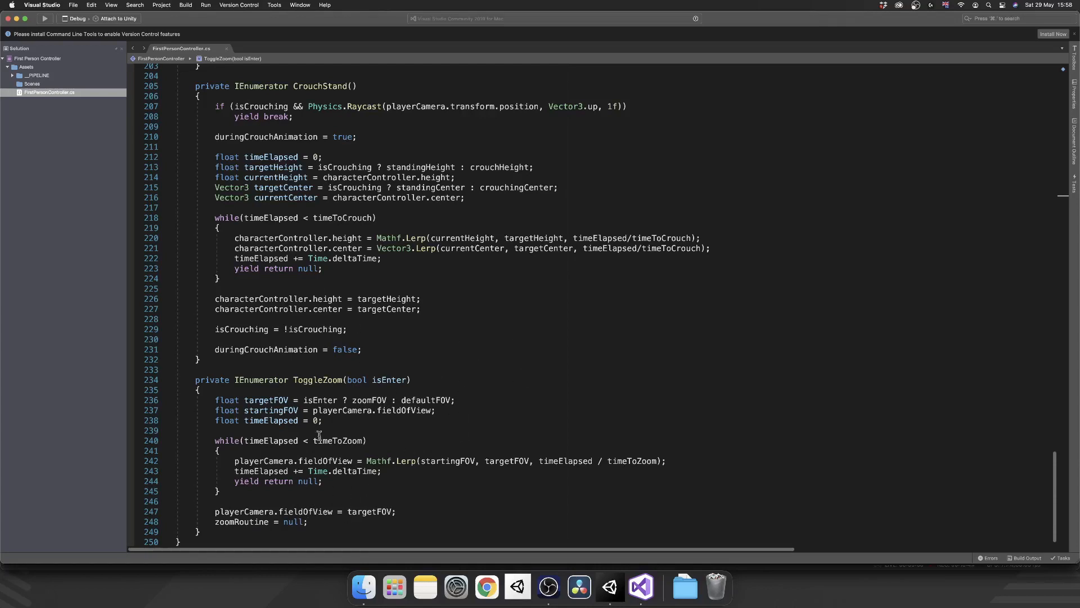
mouse_move(528, 396)
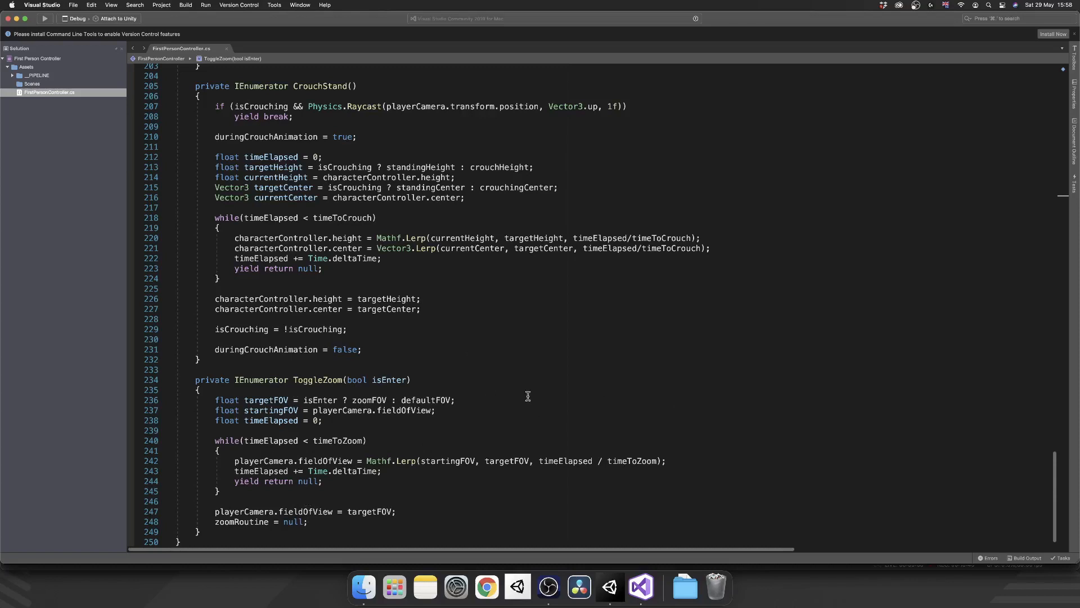
Step: Add defaultFOV = playerCamera.fieldOfView; in Awake after defaultYPos
scroll(up, 3)
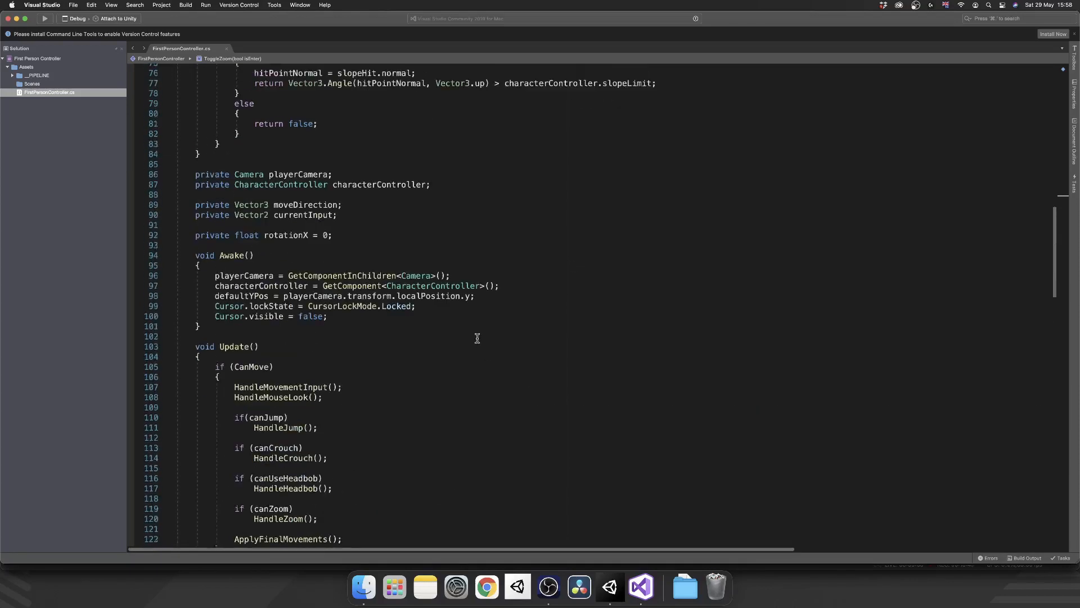
scroll(up, 3)
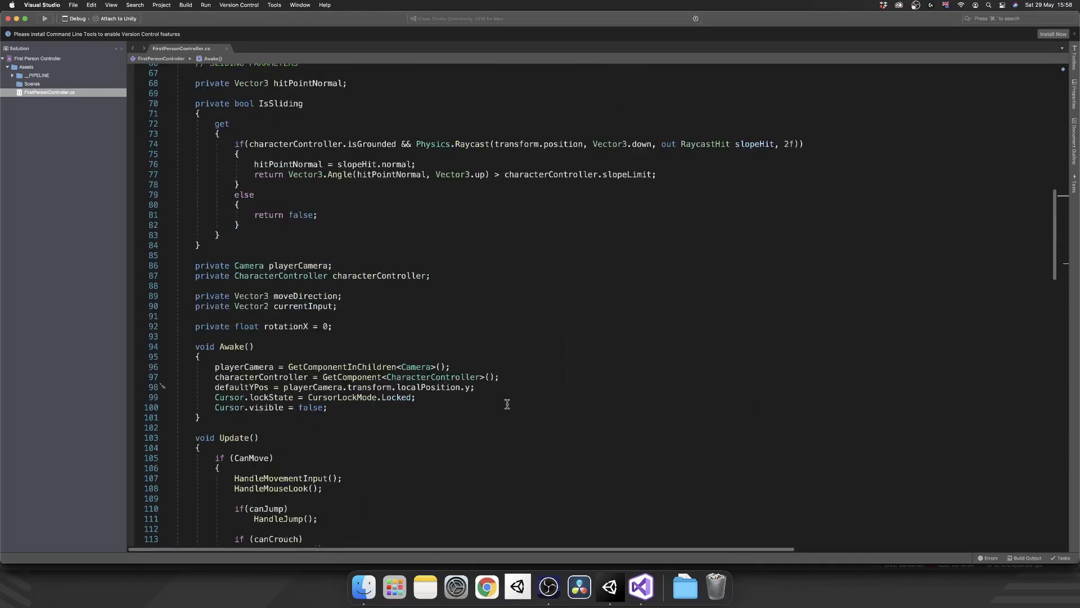
text(defaultFOV = playerCamera.fieldOfView;)
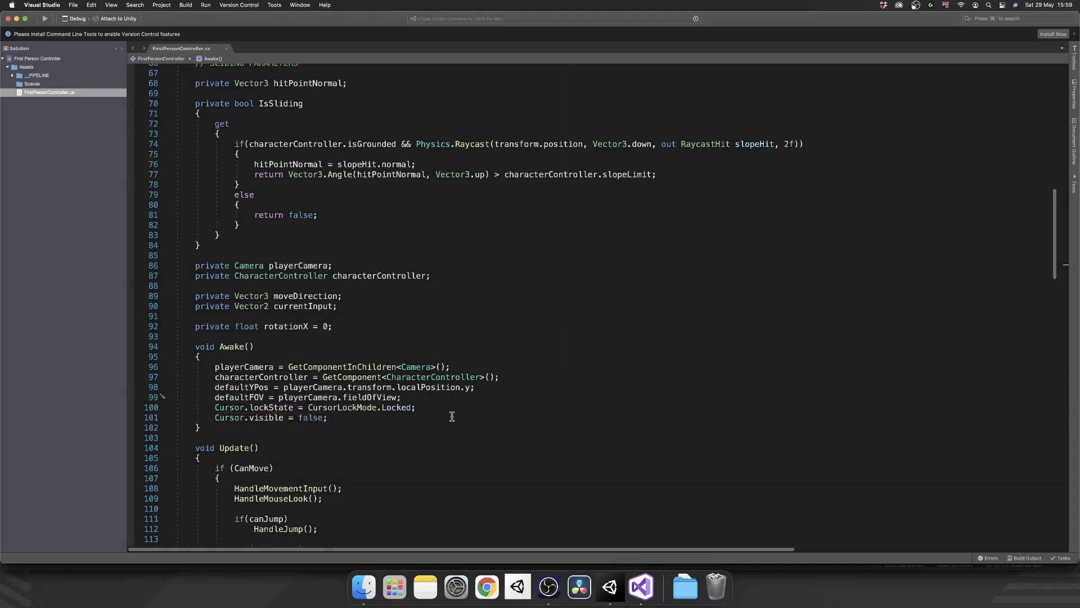
mouse_move(608, 586)
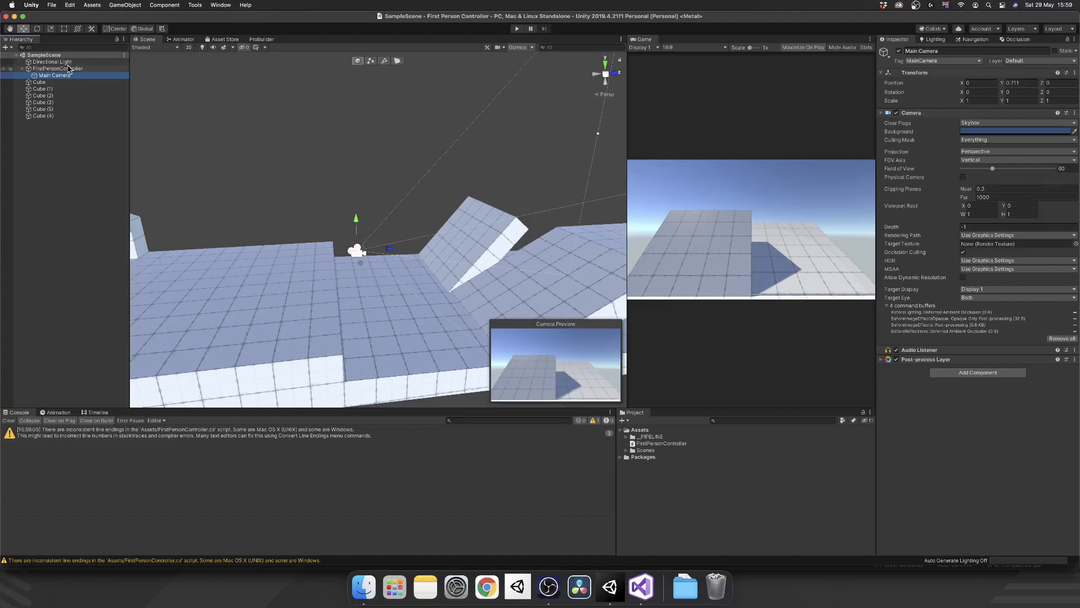
Step: Select FirstPersonController to view its Zoom Parameters, then start play mode
click(57, 68)
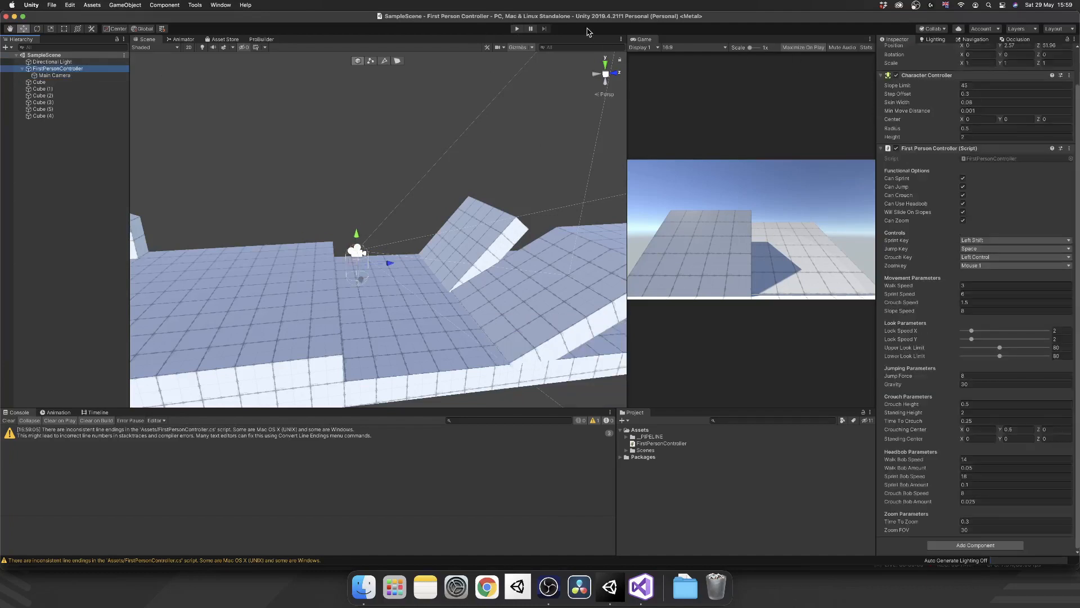
mouse_move(619, 228)
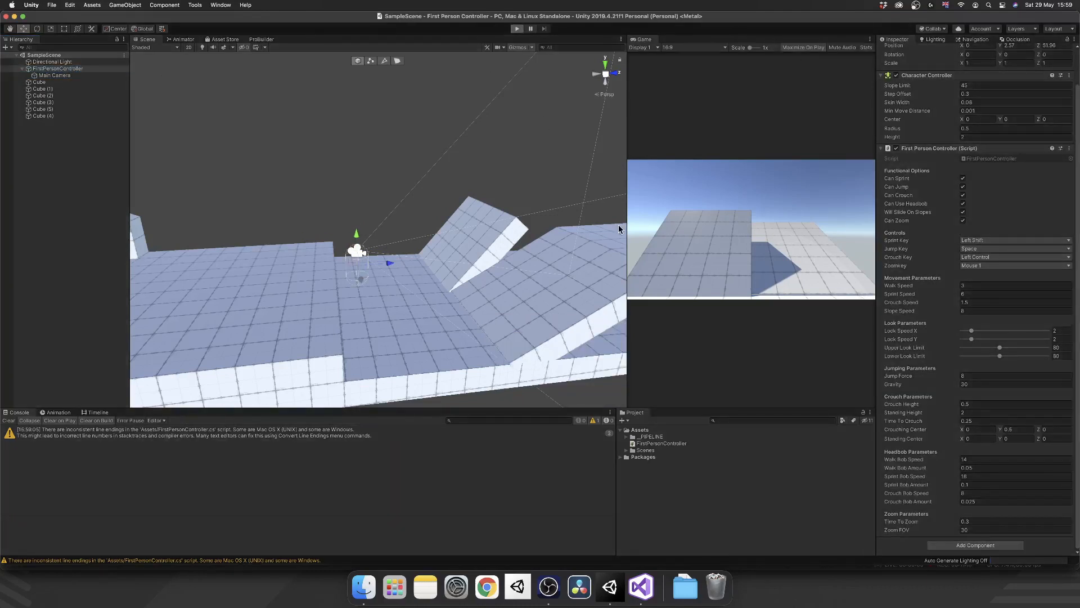
click(517, 28)
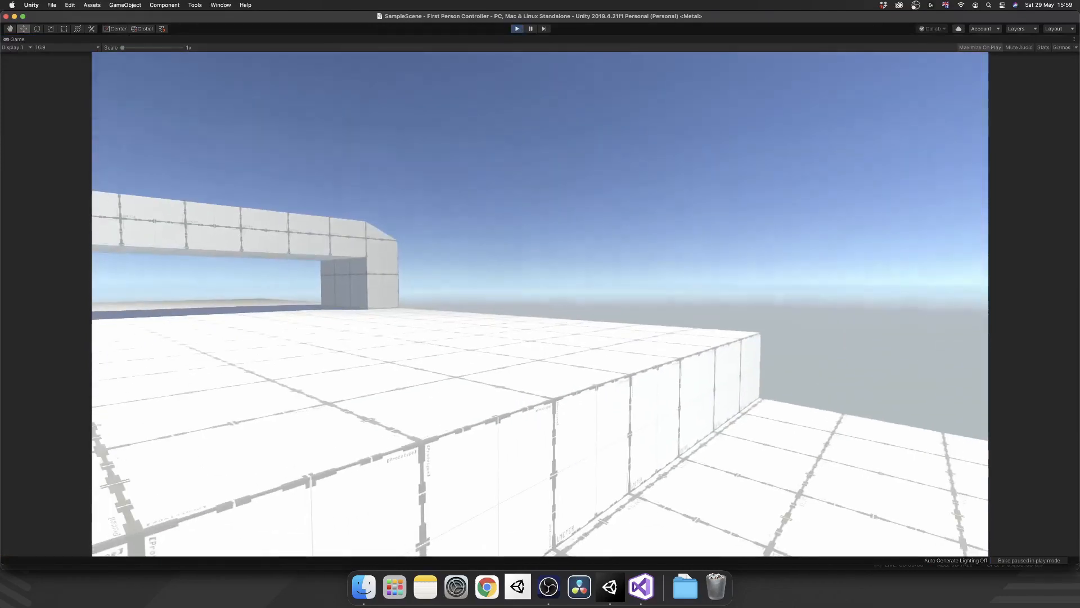